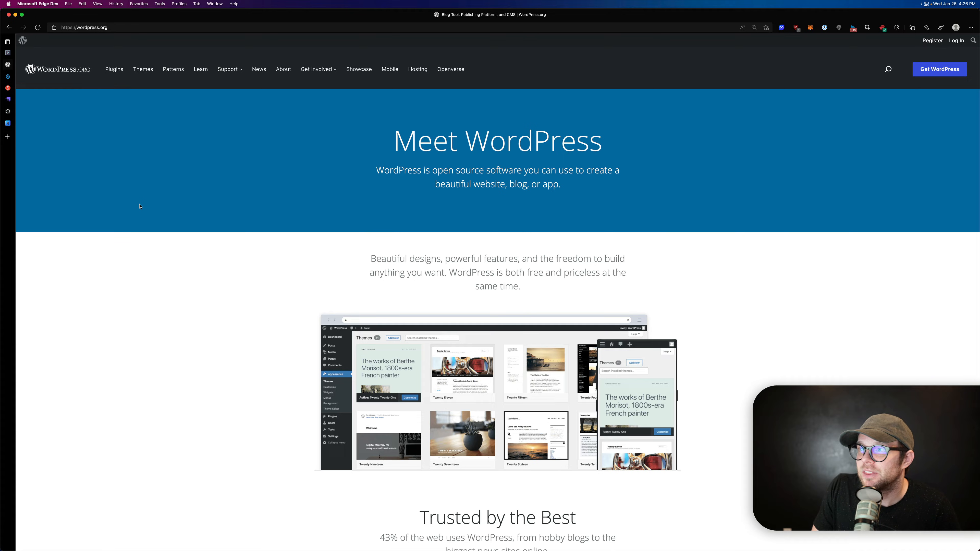
- Scroll down the Drupal.org homepage through audiences, case studies and contributors
scroll("down", 3)
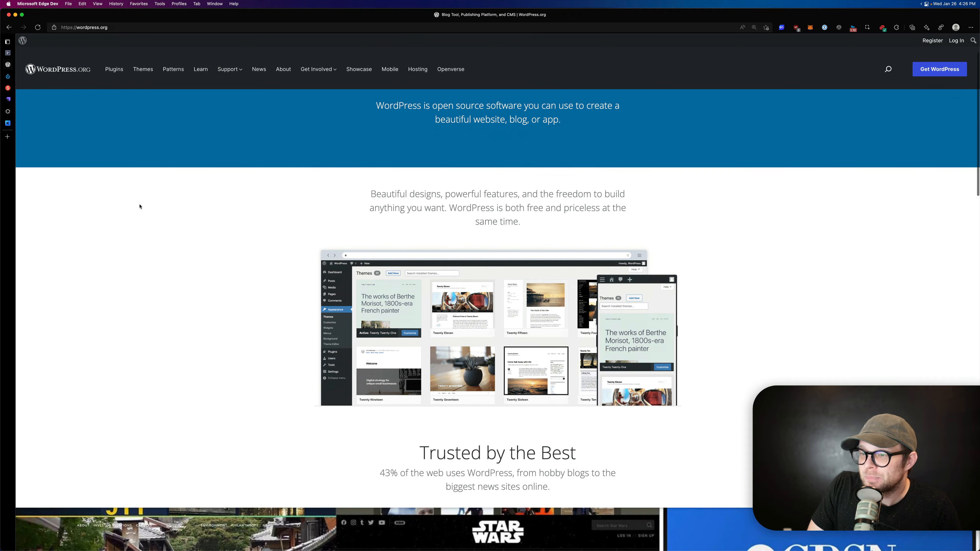
scroll("down", 3)
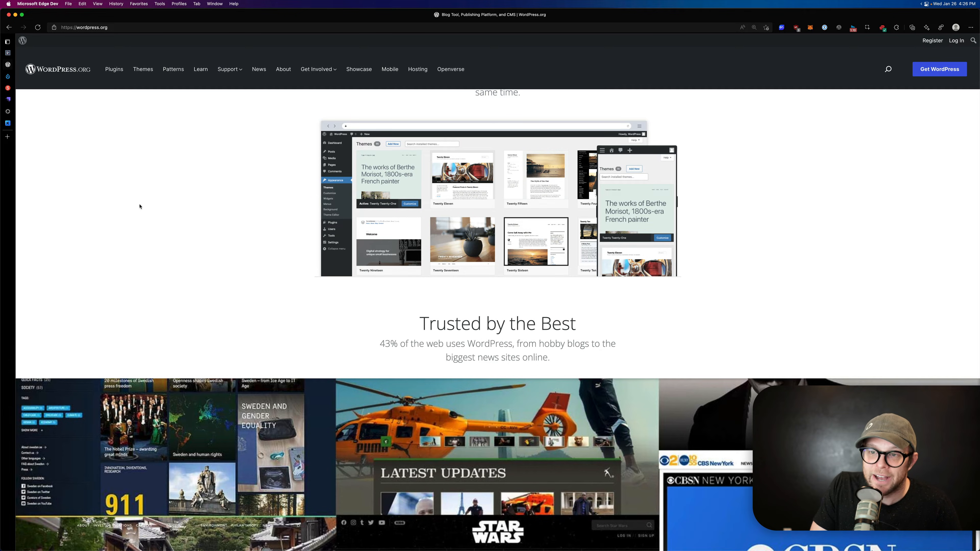
scroll("down", 3)
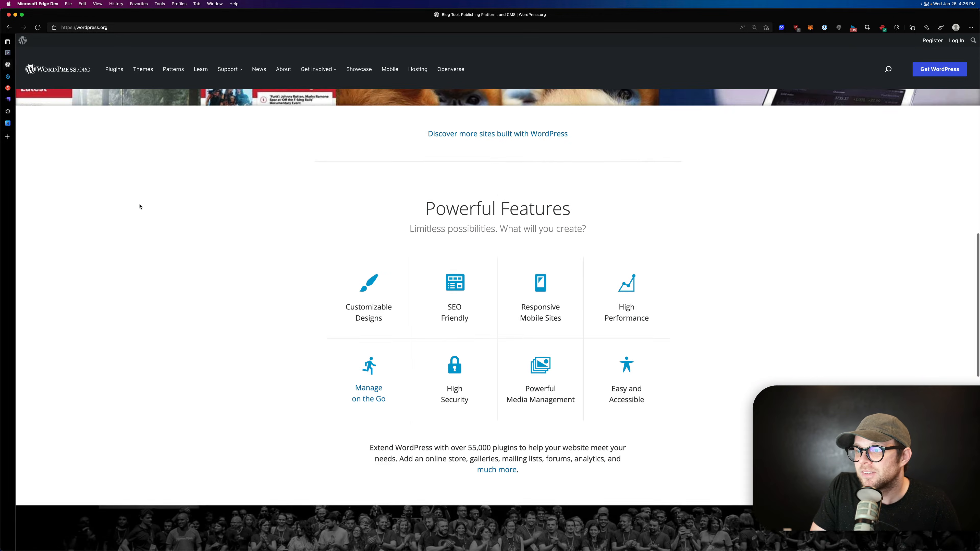
scroll("down", 3)
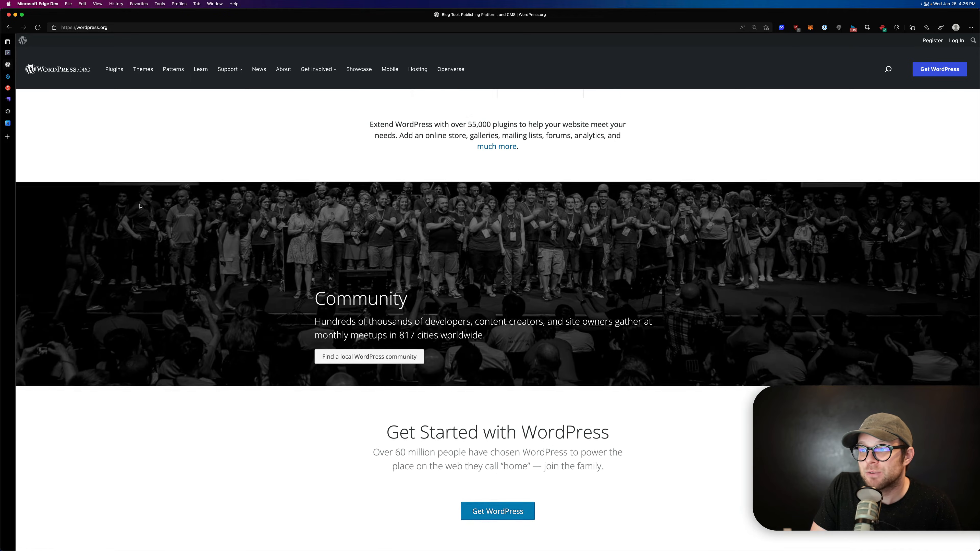
scroll("down", 3)
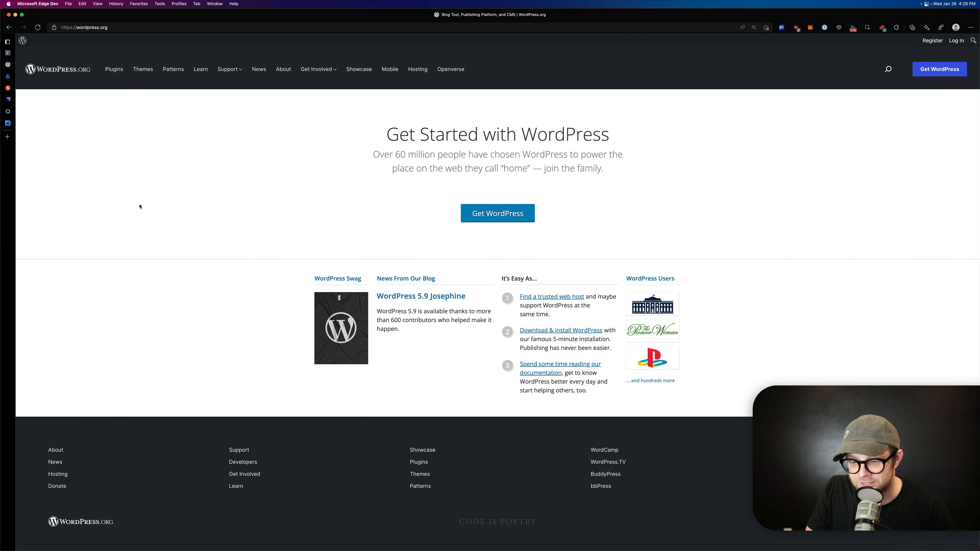
scroll("down", 3)
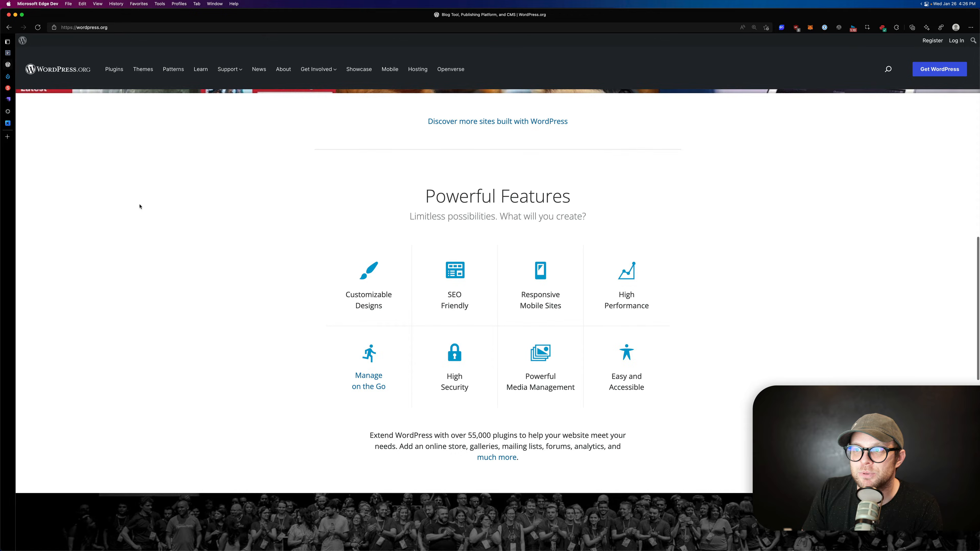
scroll("up", 3)
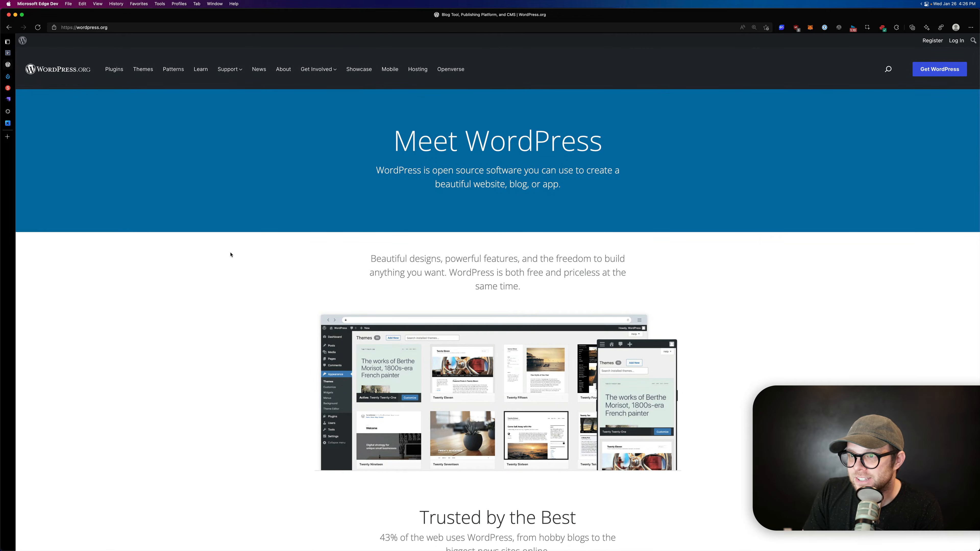
mouse_move(292, 342)
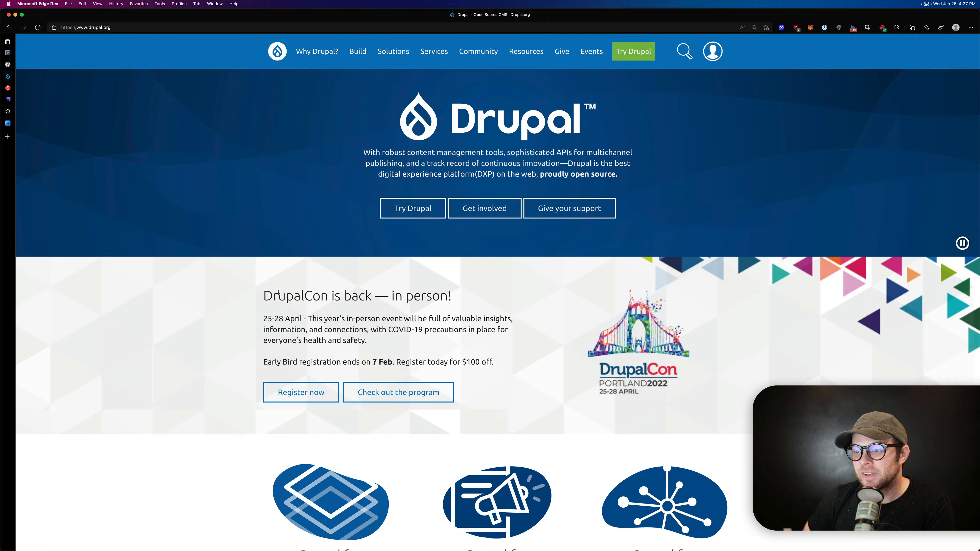
mouse_move(236, 286)
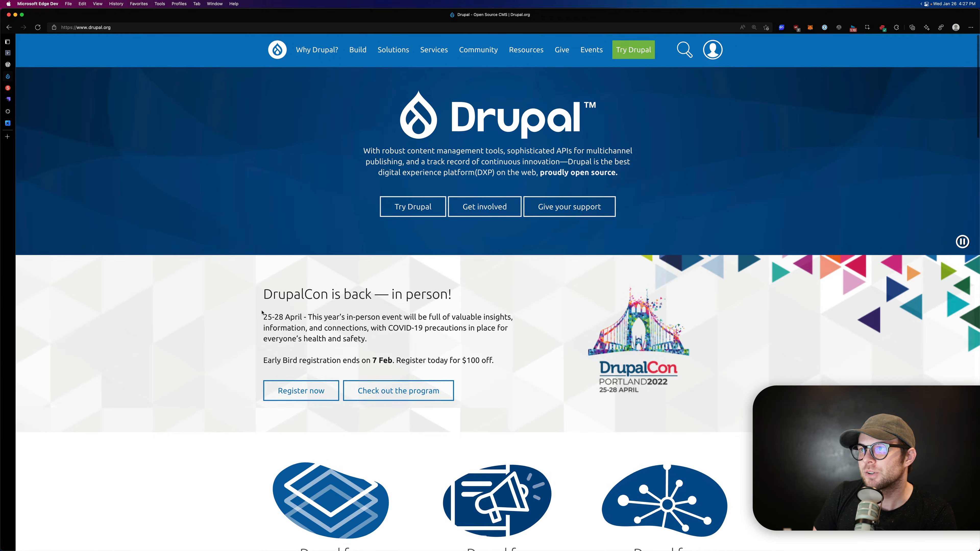
- Scroll to the Drupal.org footer, then back up toward the intro
scroll("down", 3)
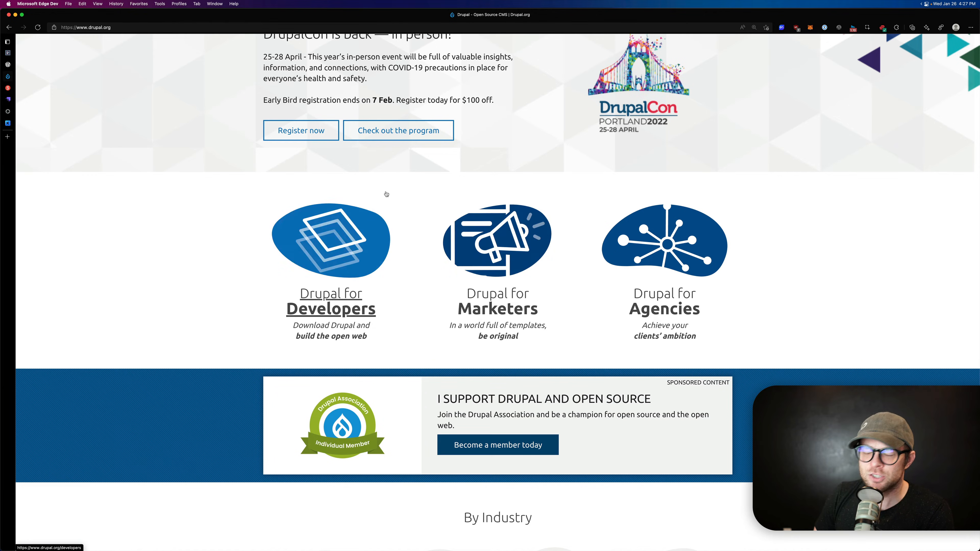
scroll("down", 3)
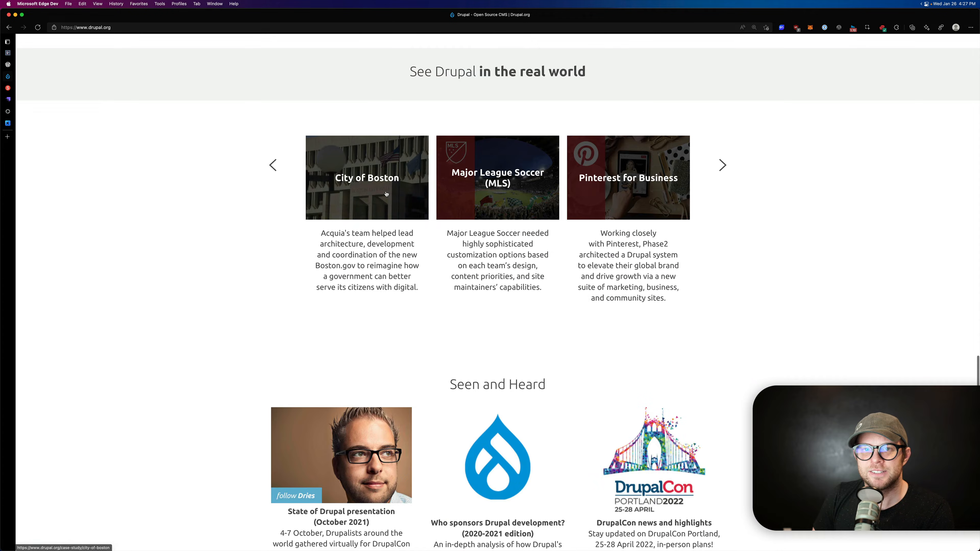
scroll("down", 3)
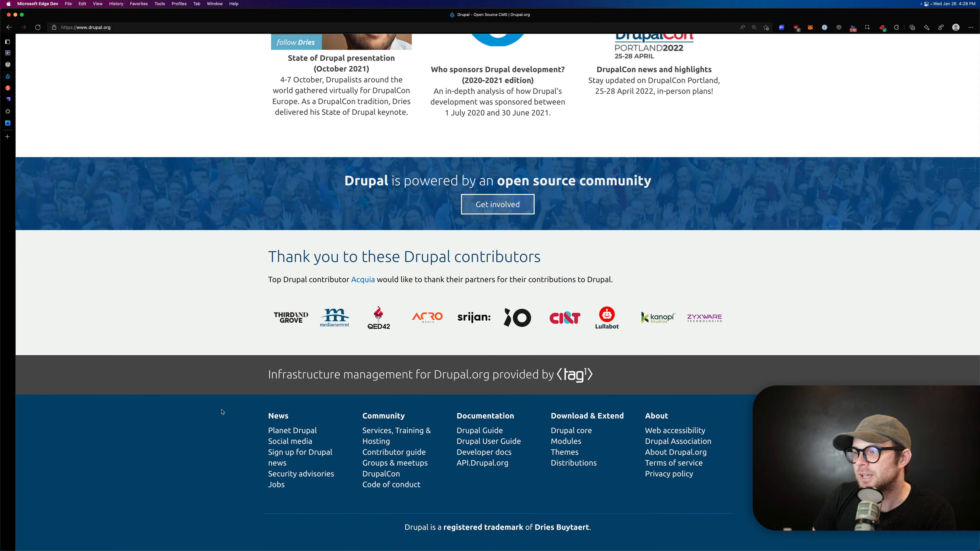
scroll("up", 3)
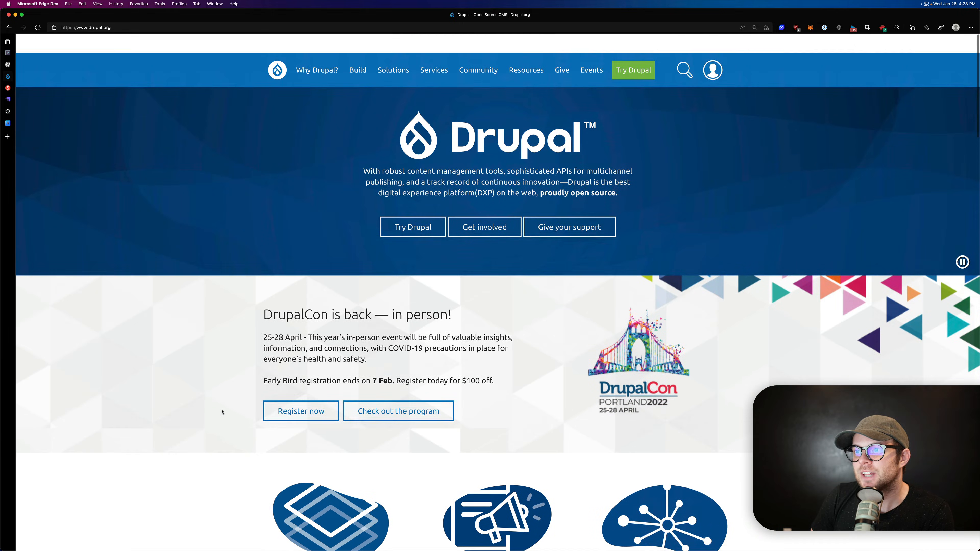
scroll("up", 3)
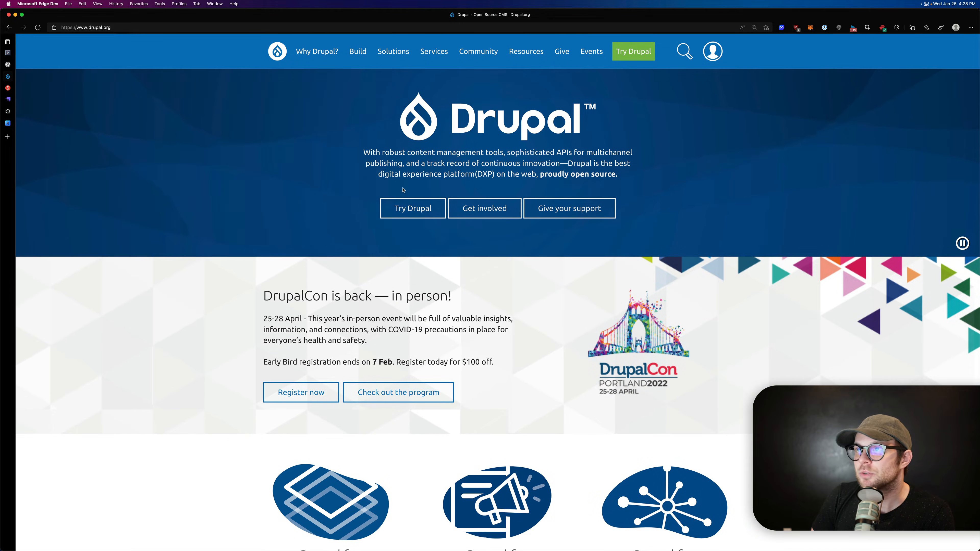
mouse_move(243, 346)
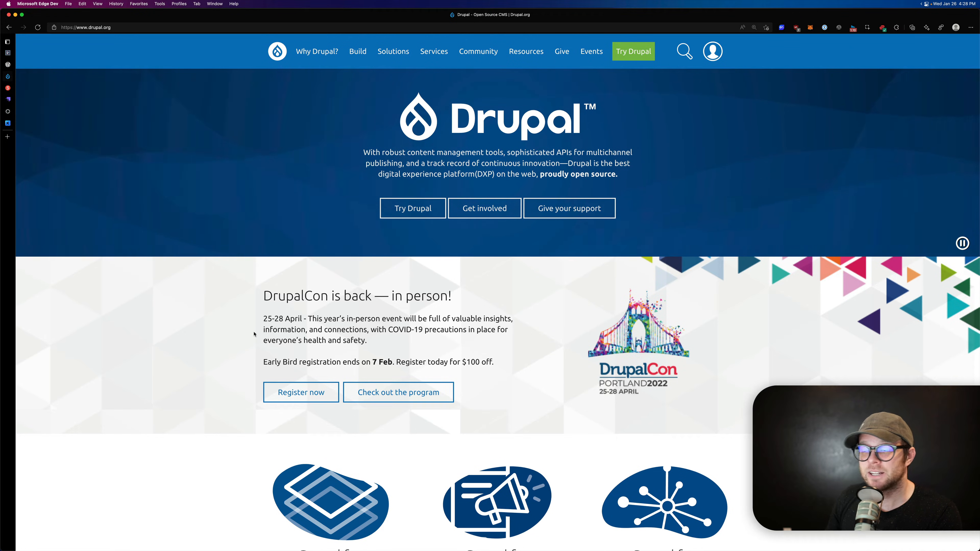
mouse_move(367, 382)
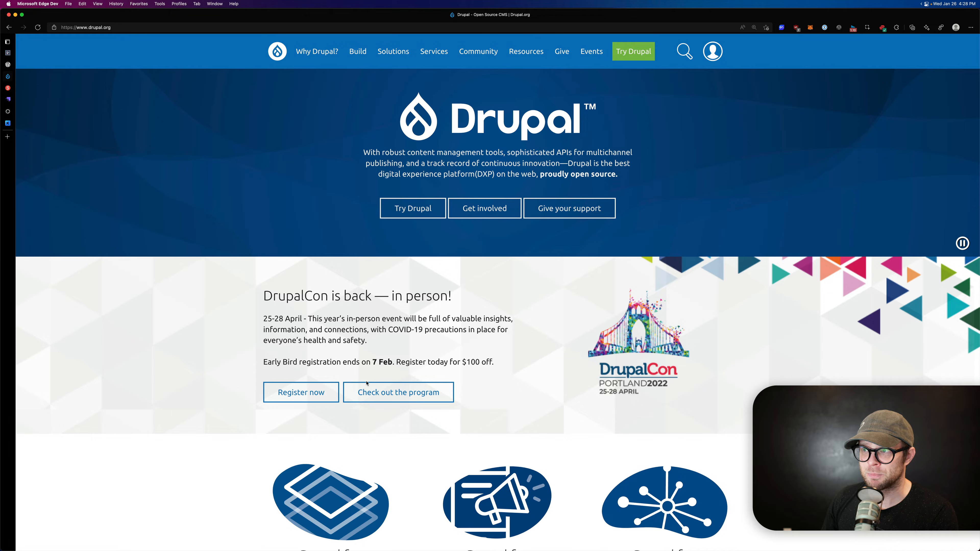
mouse_move(961, 243)
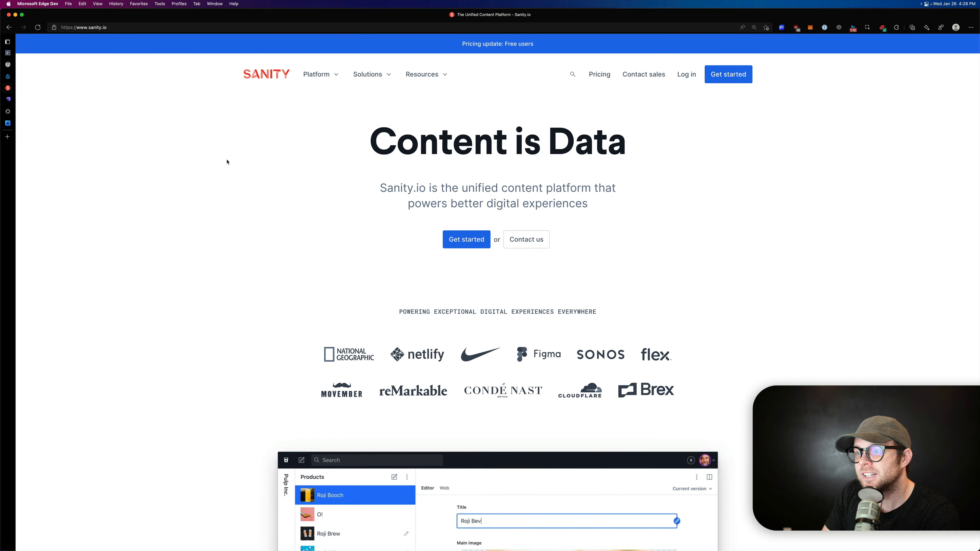
- Scroll the Sanity.io homepage past collaboration, case studies and testimonials to its footer
scroll("down", 3)
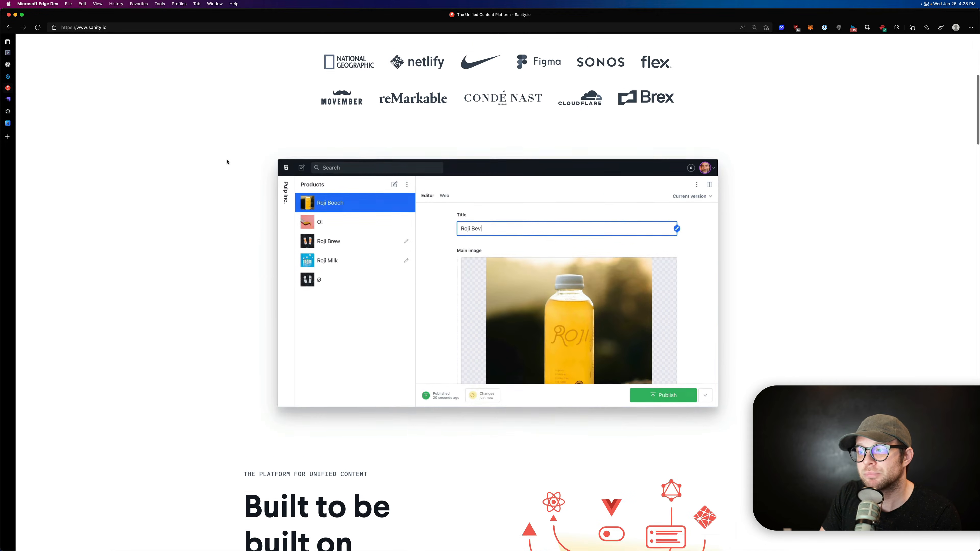
scroll("down", 3)
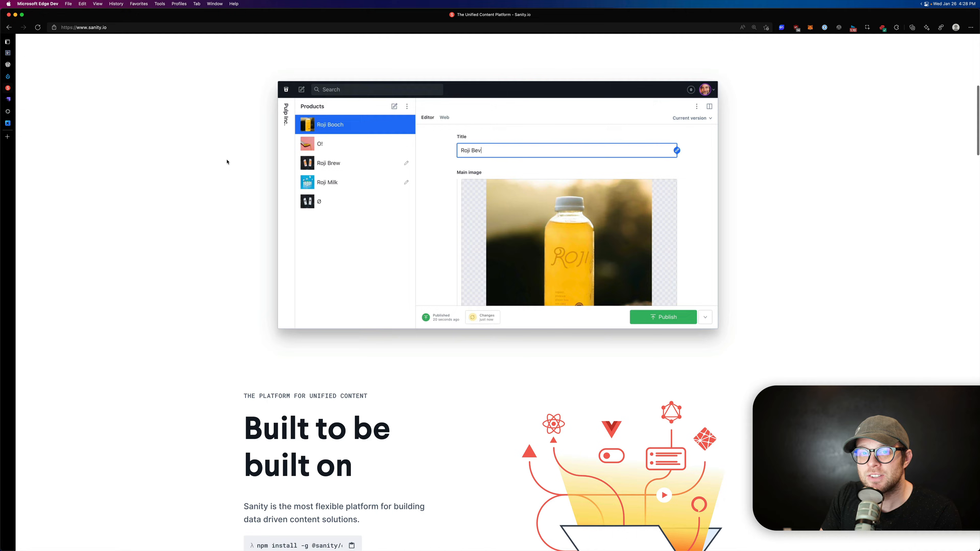
scroll("down", 3)
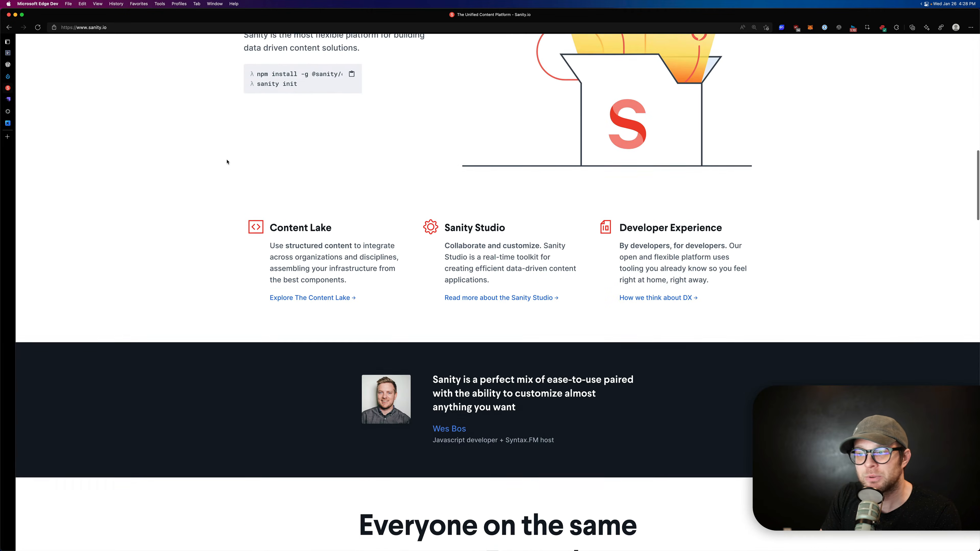
scroll("down", 3)
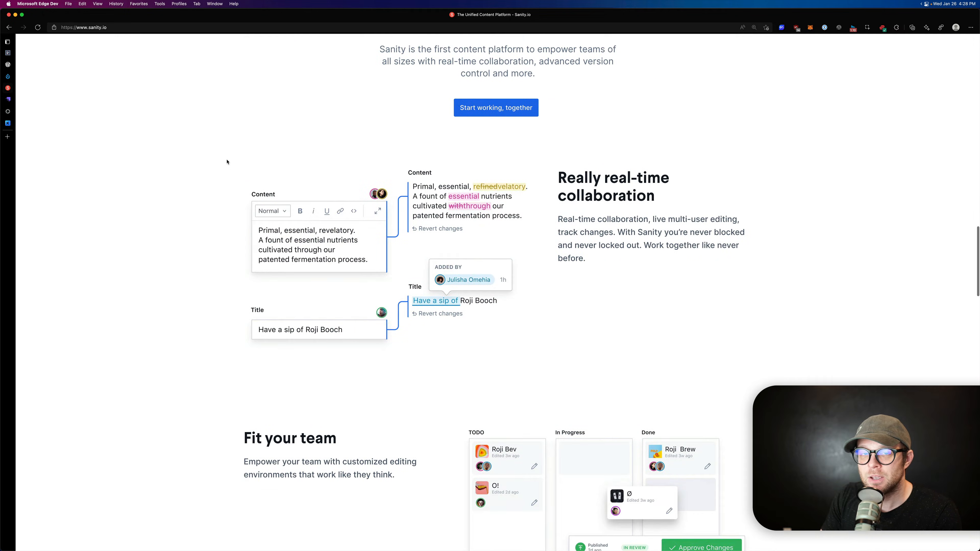
scroll("down", 3)
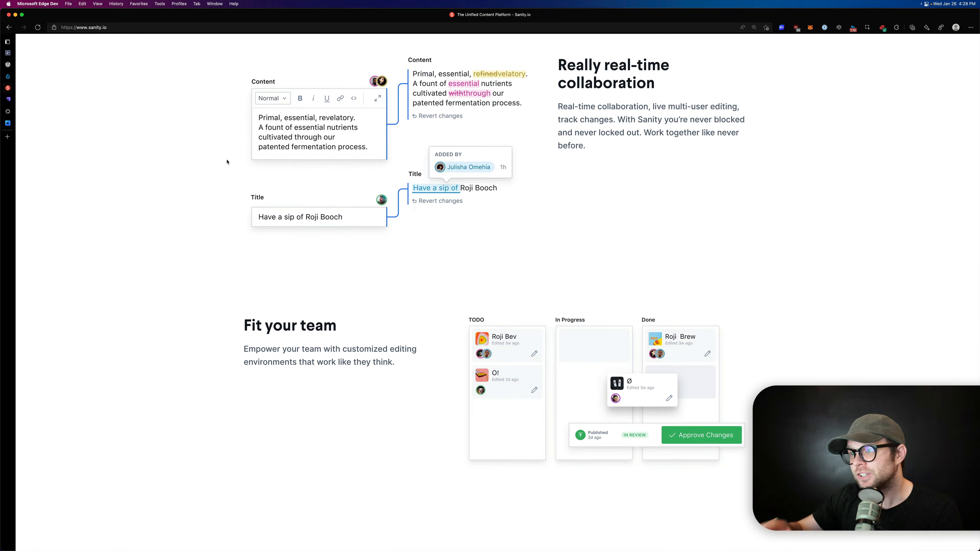
scroll("down", 3)
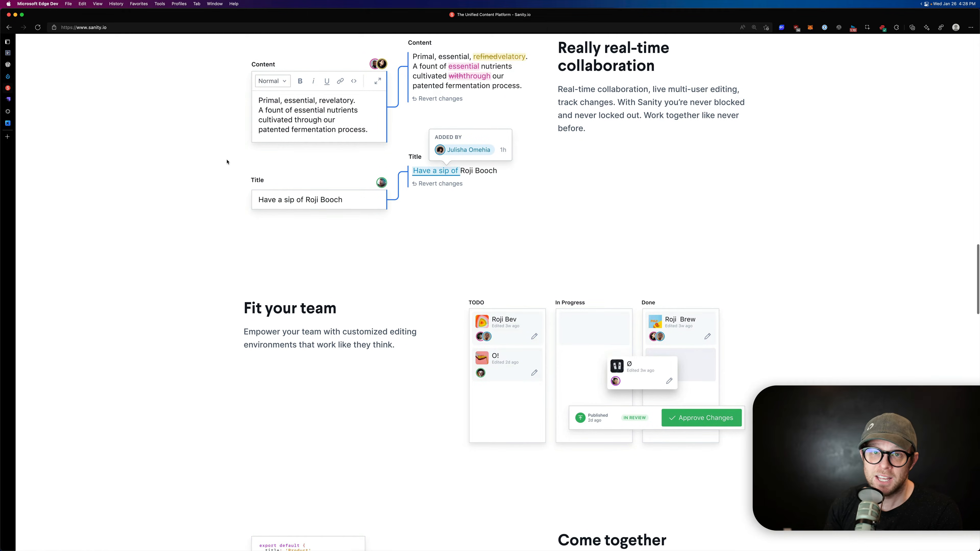
scroll("down", 3)
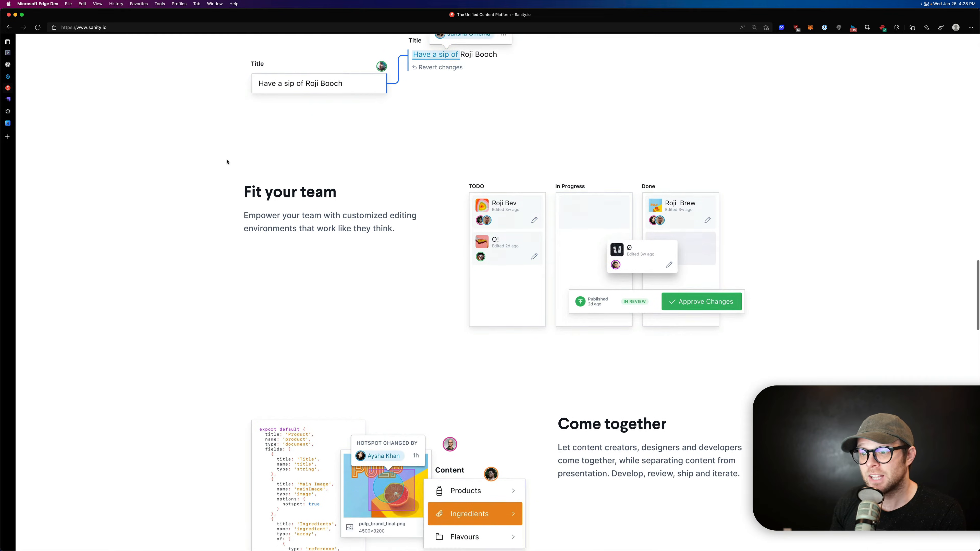
scroll("down", 3)
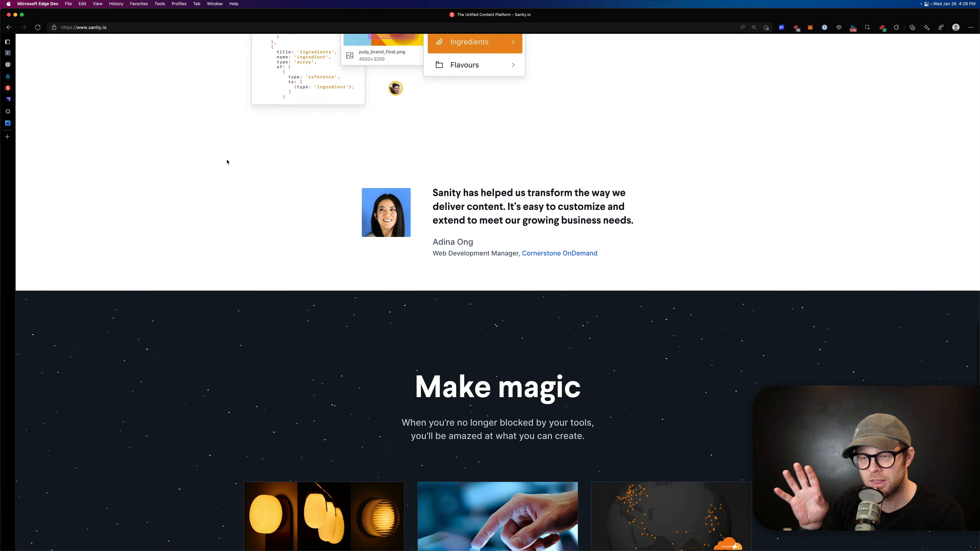
scroll("down", 3)
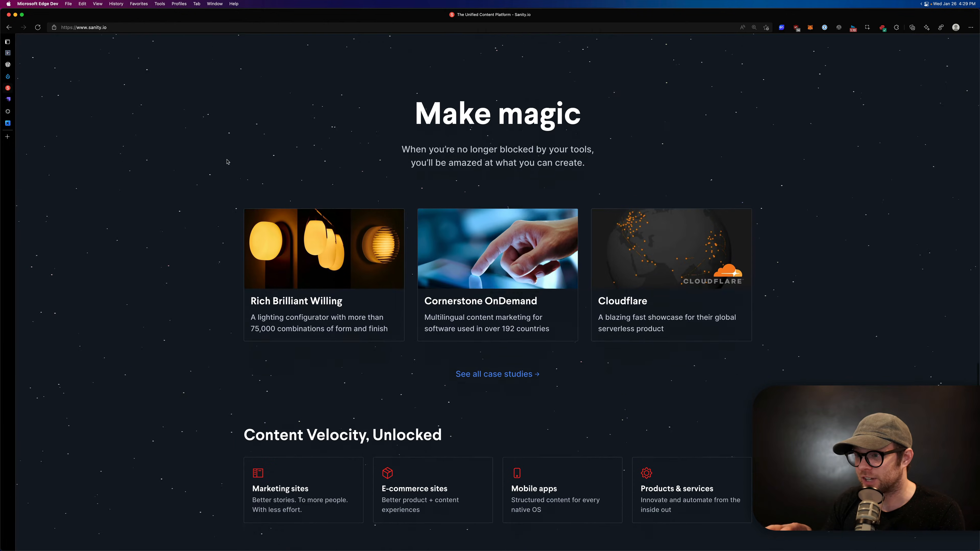
scroll("down", 3)
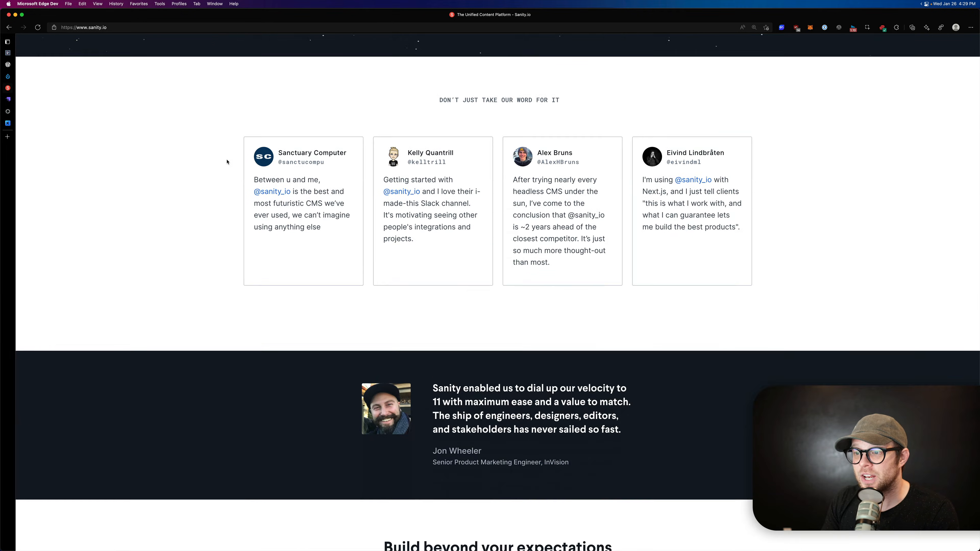
scroll("down", 3)
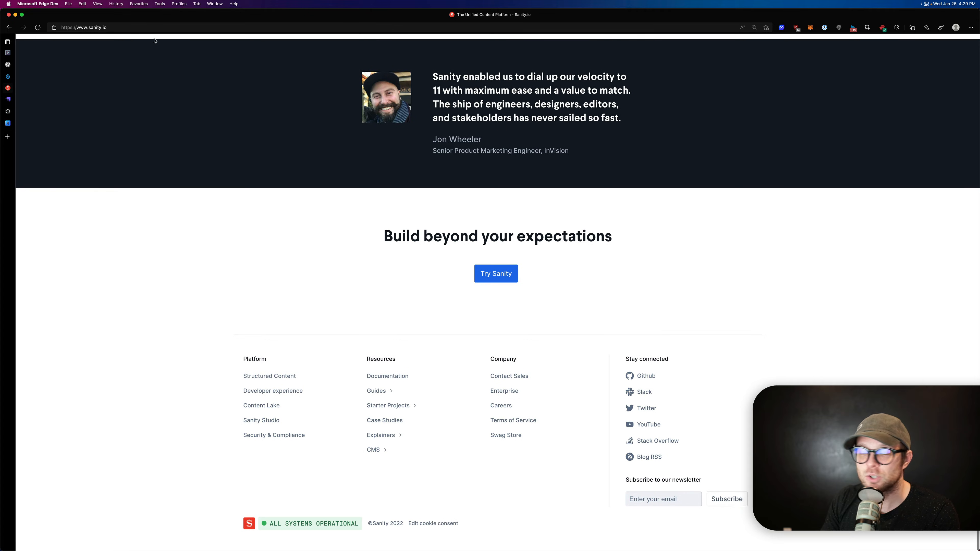
scroll("up", 3)
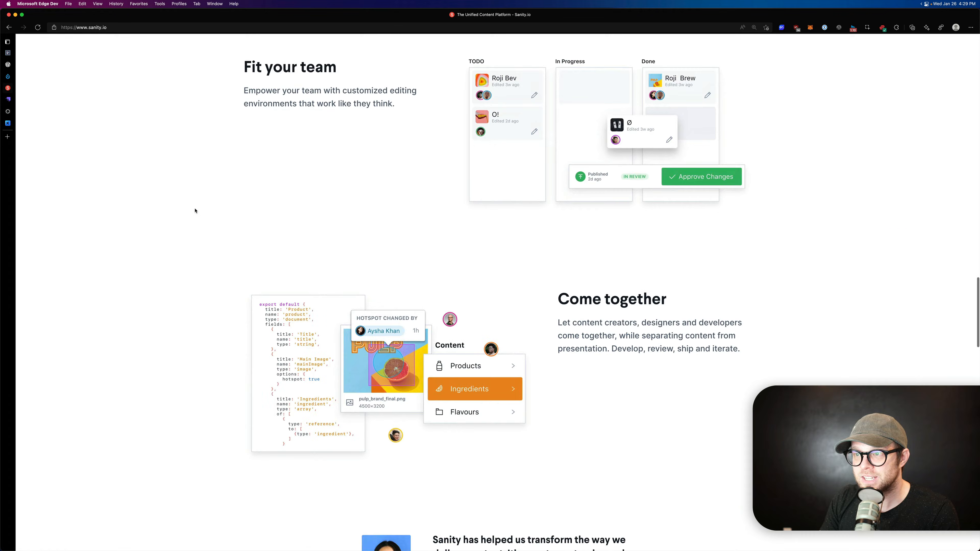
scroll("up", 3)
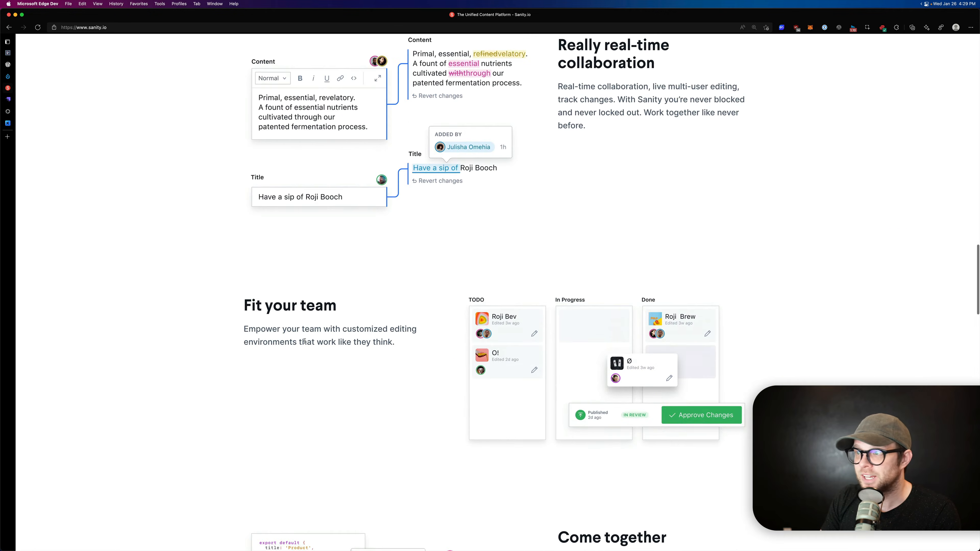
scroll("up", 3)
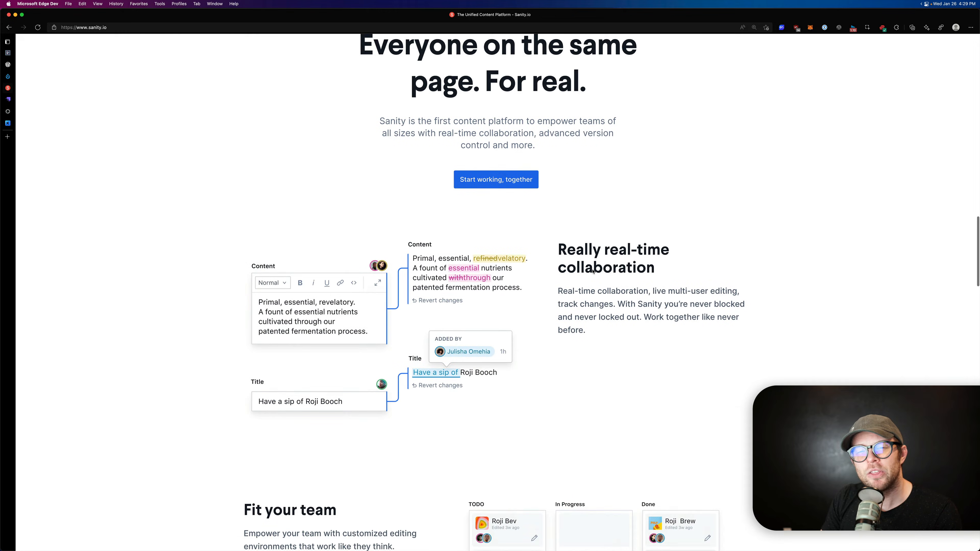
scroll("up", 3)
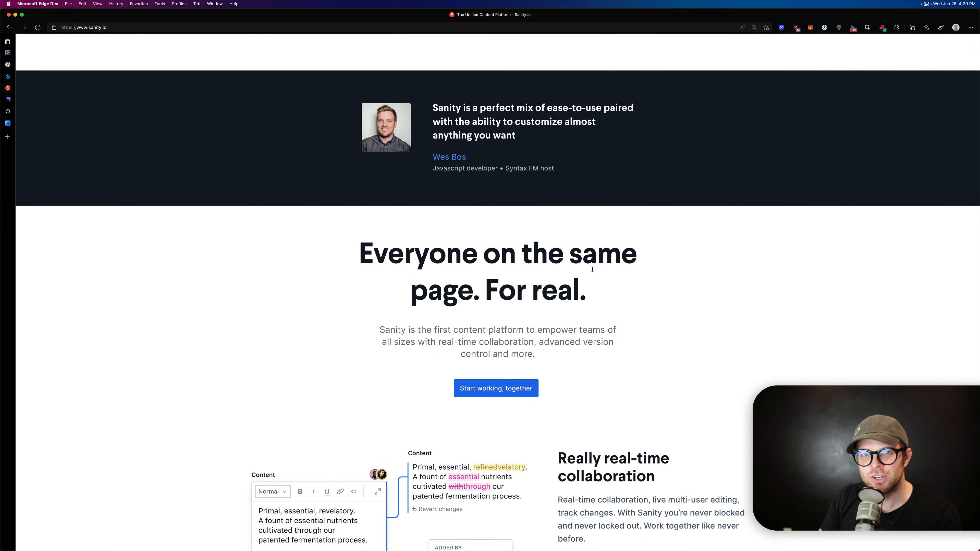
scroll("down", 3)
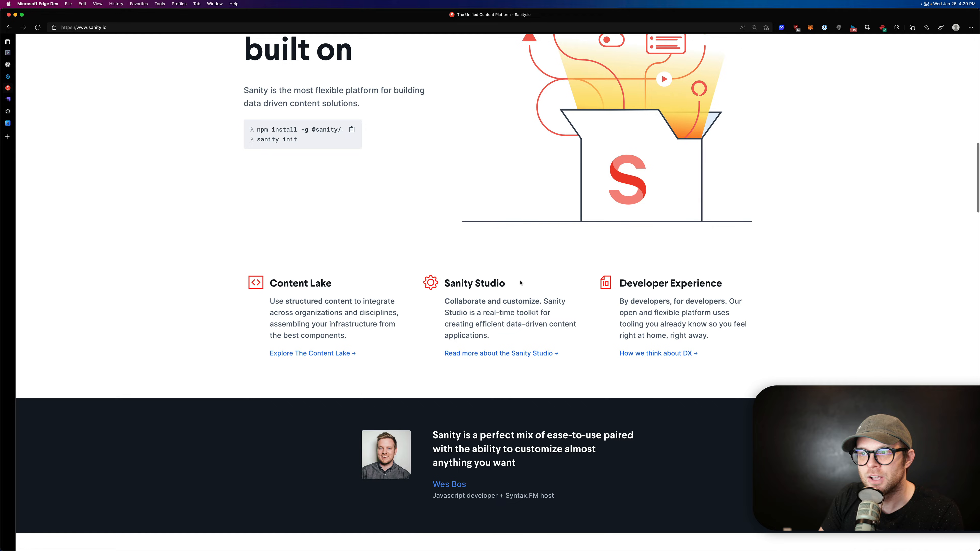
scroll("up", 3)
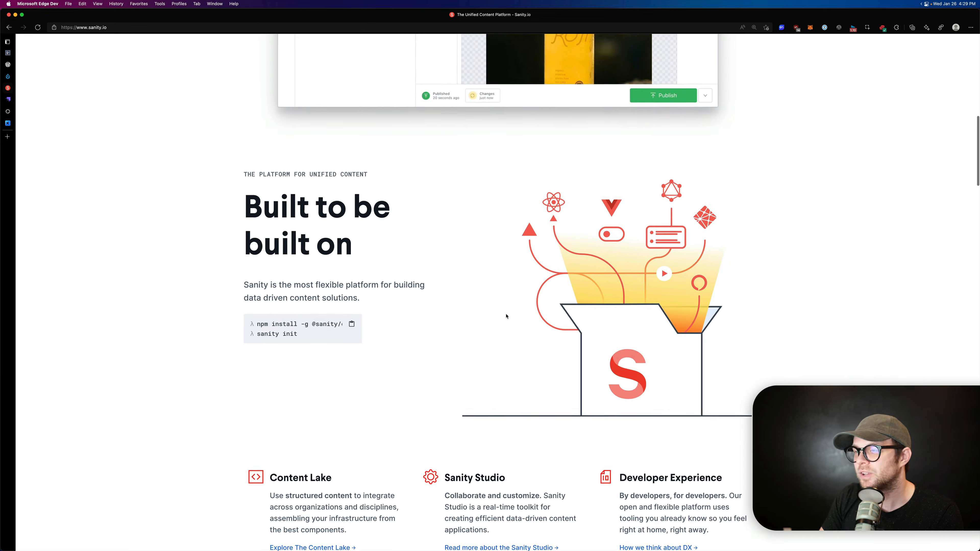
scroll("down", 3)
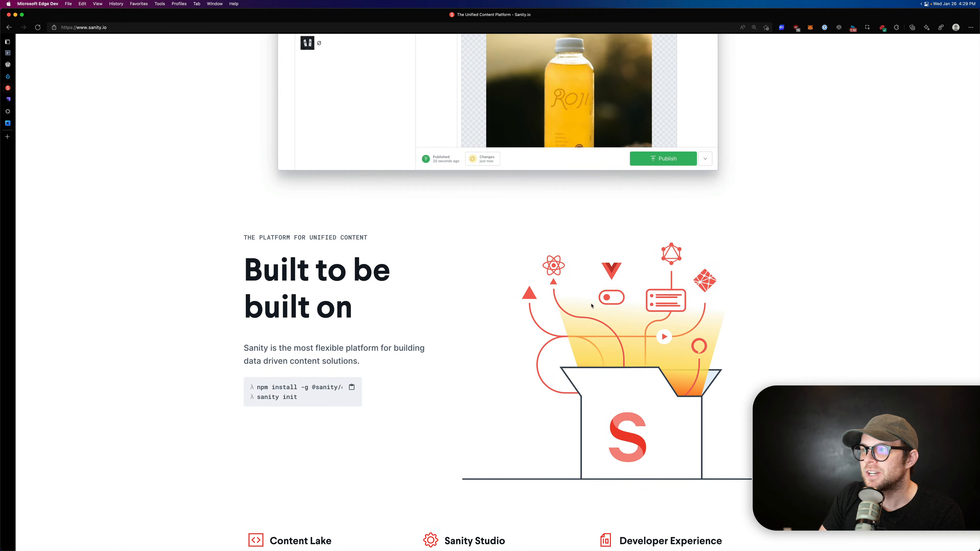
scroll("up", 3)
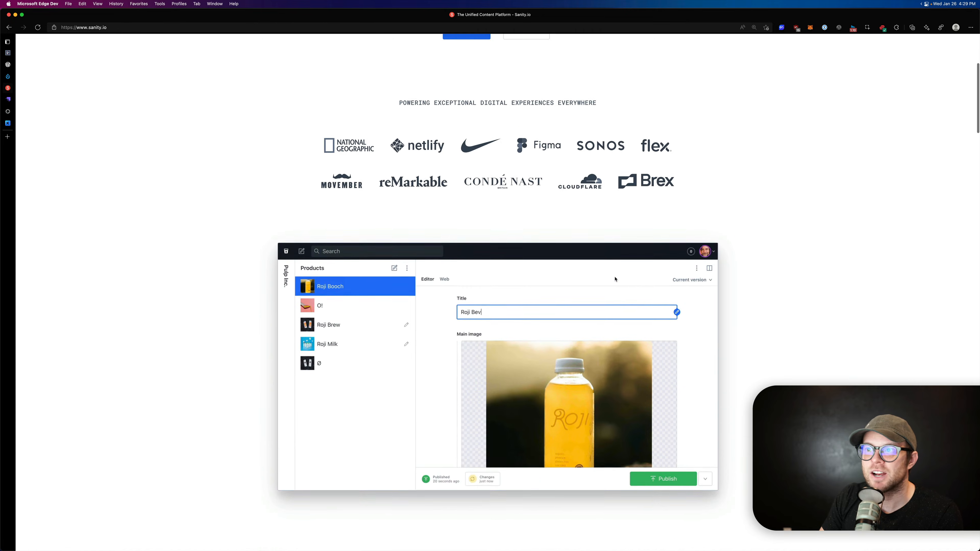
scroll("up", 3)
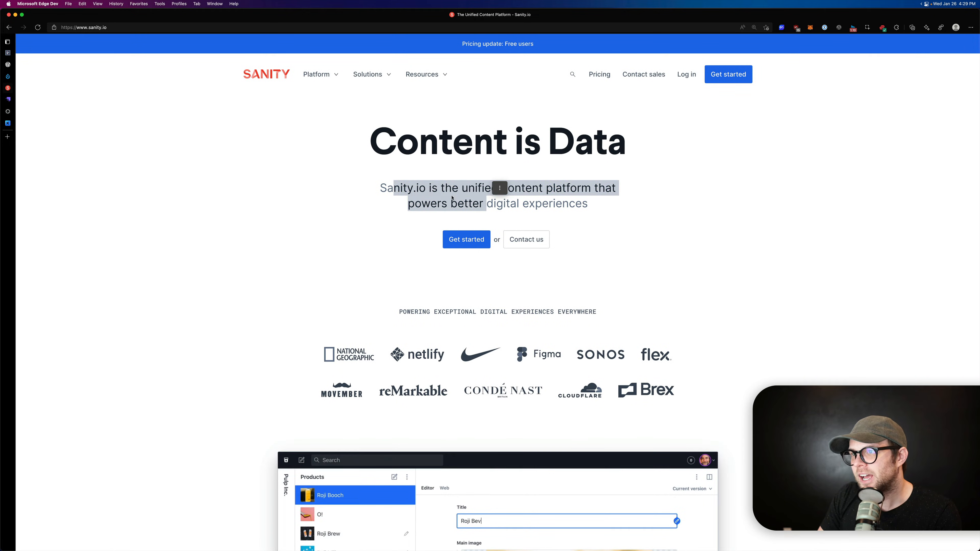
- Go to the Sanity Studio product page from the Platform menu and scroll through it
left_click(319, 73)
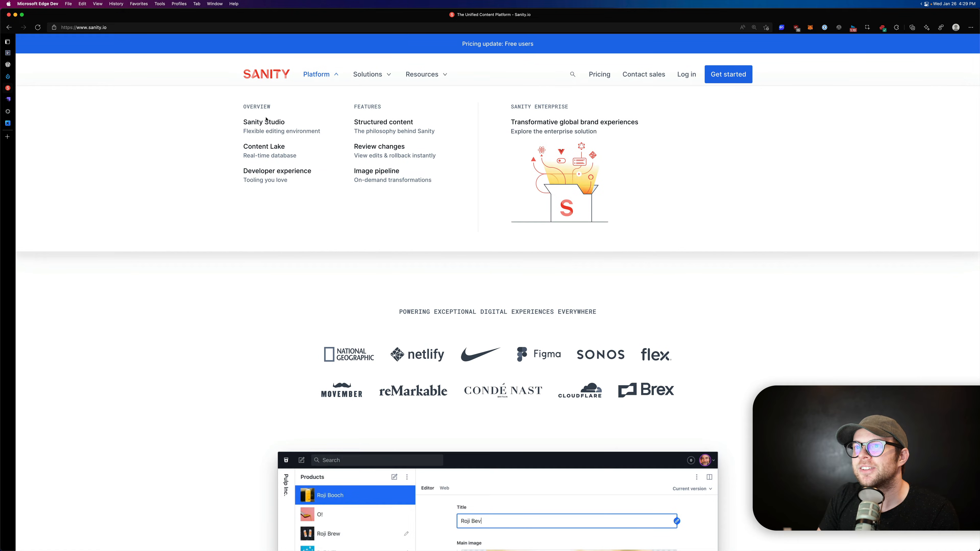
mouse_move(263, 122)
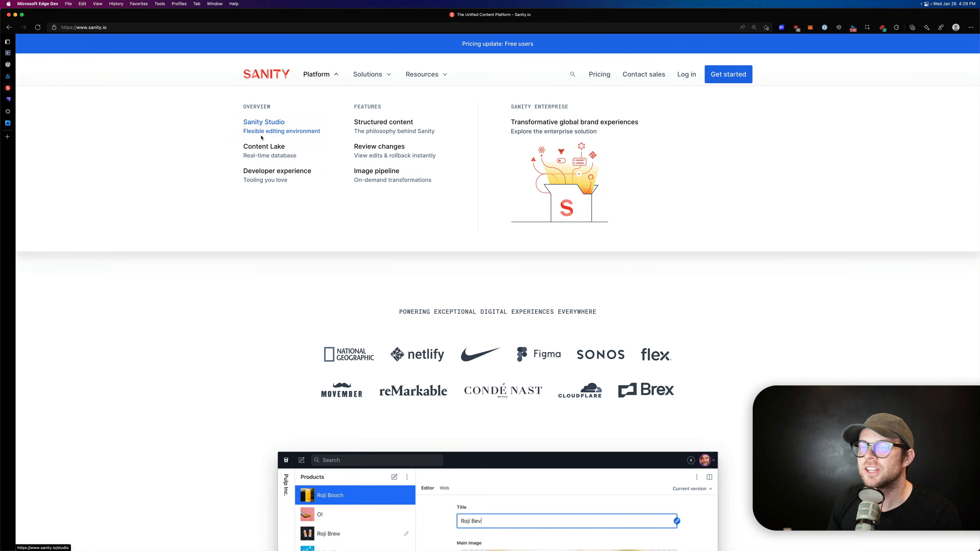
left_click(263, 122)
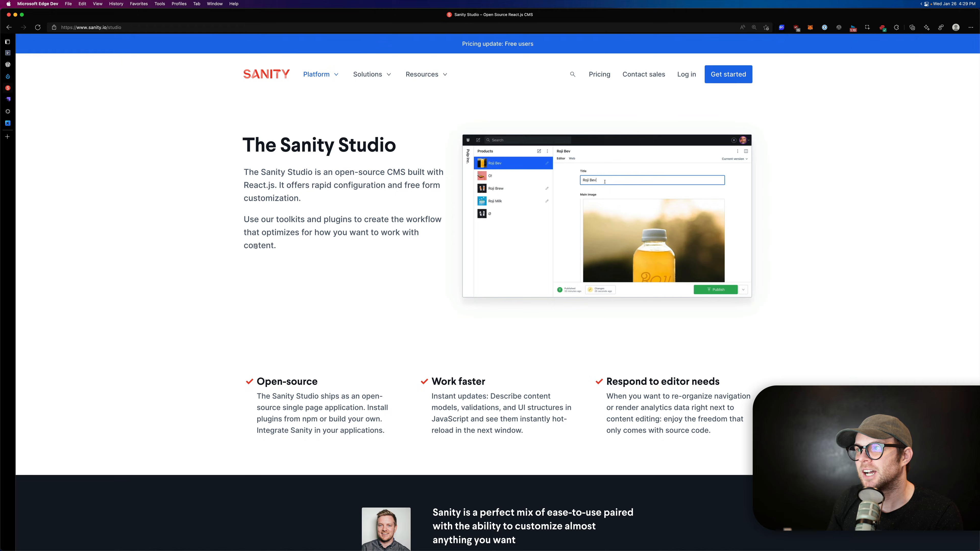
scroll("down", 3)
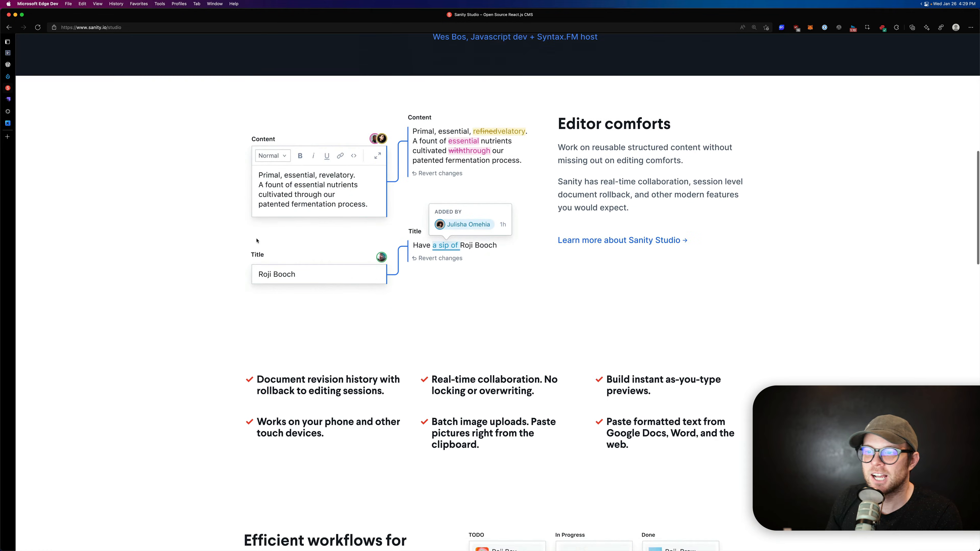
scroll("down", 3)
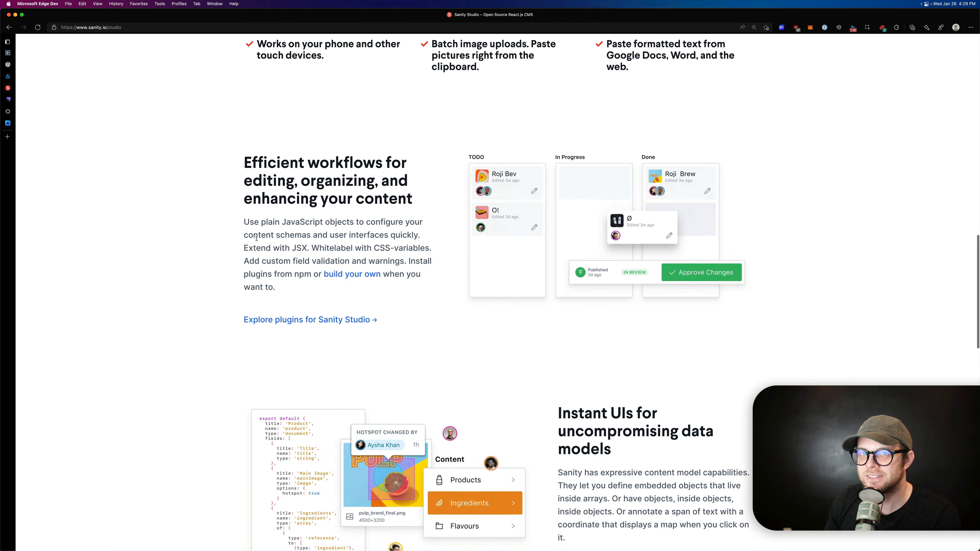
scroll("down", 3)
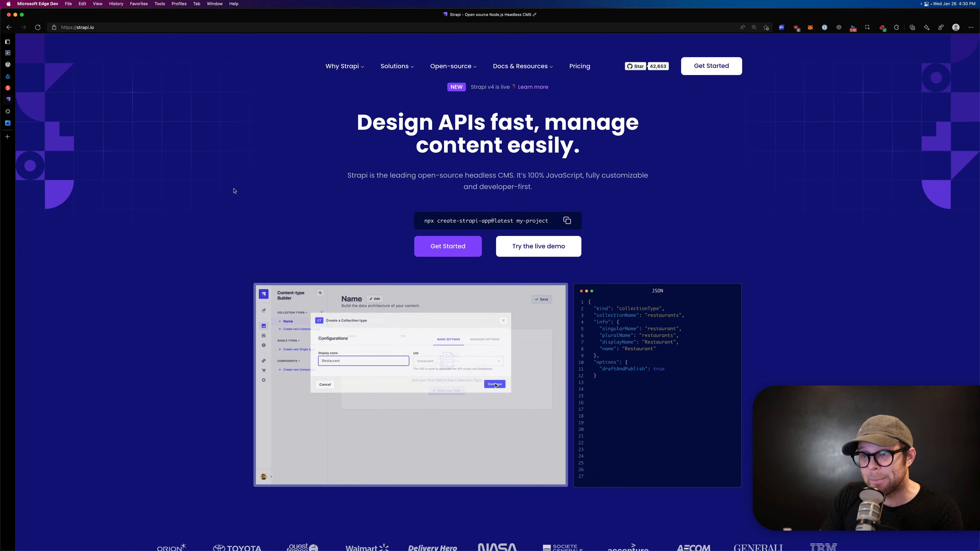
- Scroll the Strapi.io homepage through features and how-it-works to the Integrations cards
left_click(495, 384)
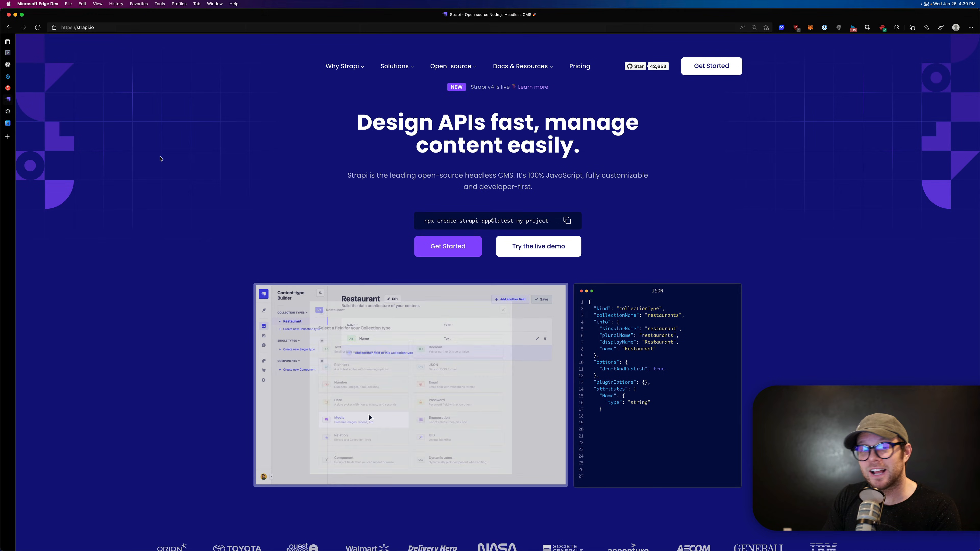
left_click(339, 418)
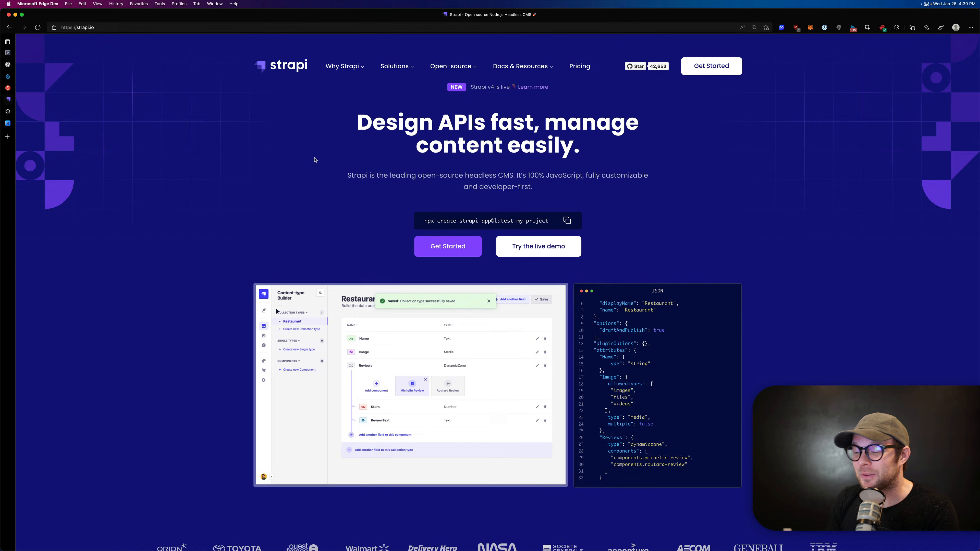
scroll("down", 3)
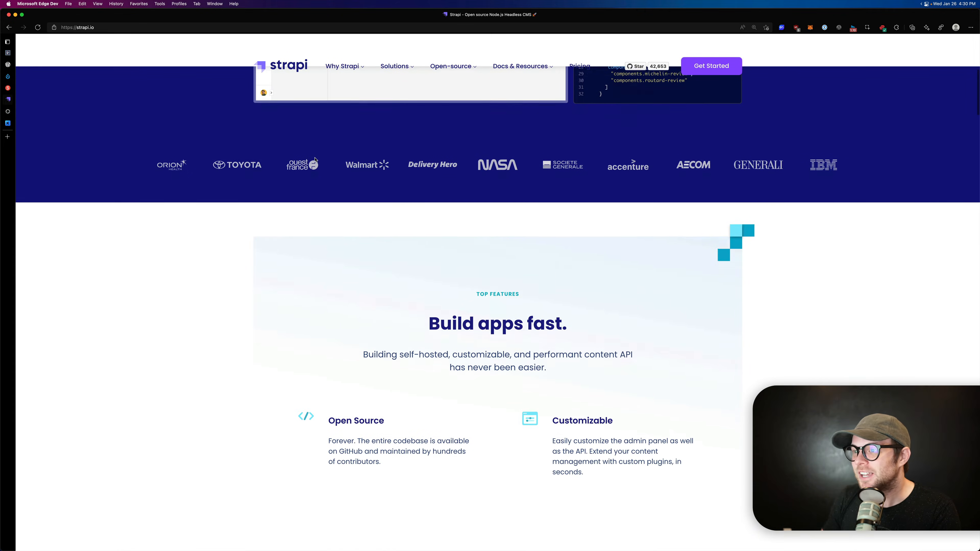
scroll("down", 3)
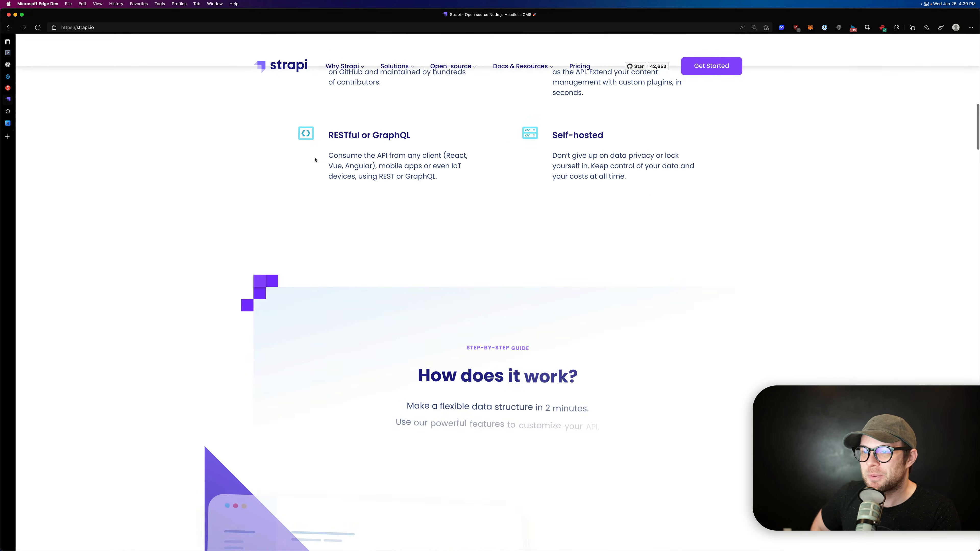
scroll("down", 3)
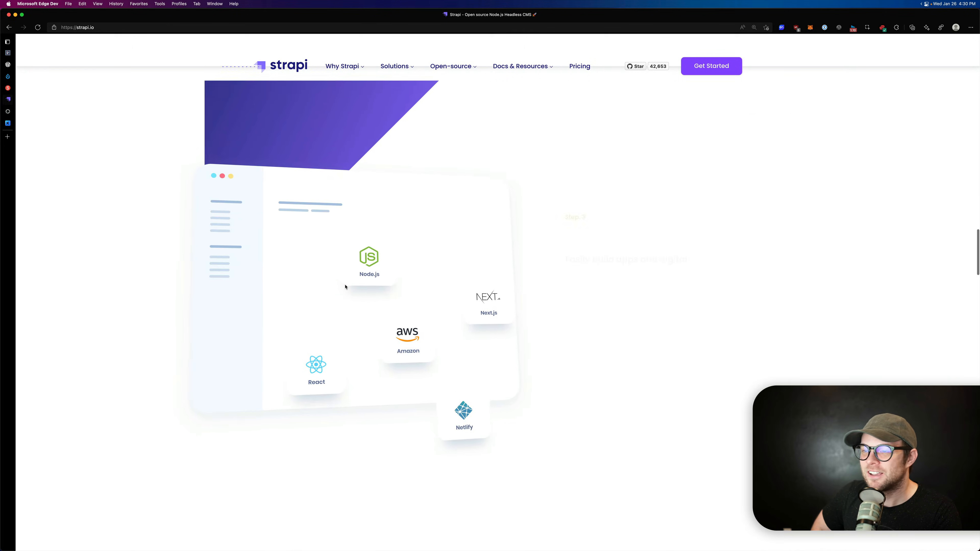
scroll("down", 3)
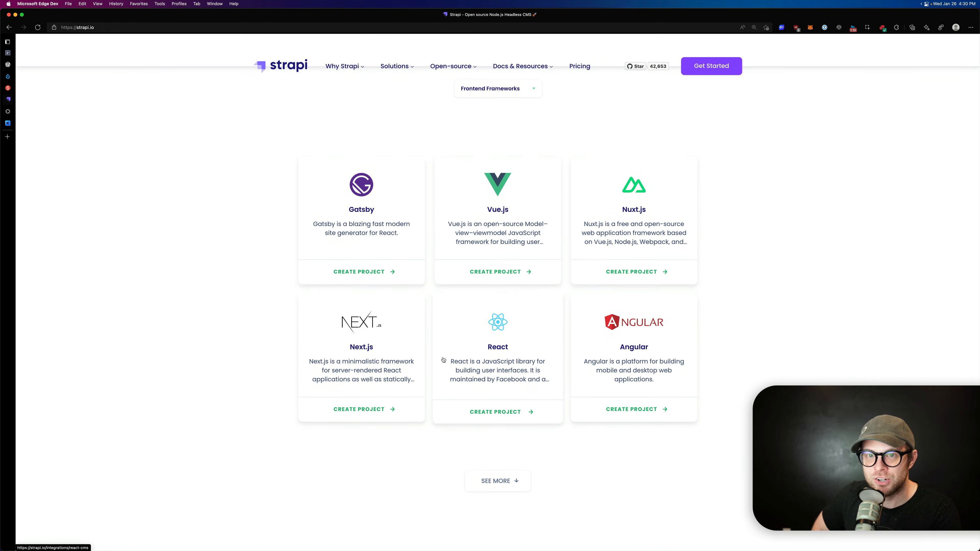
- Scroll back up toward Strapi's 'Design APIs fast' hero
scroll("up", 3)
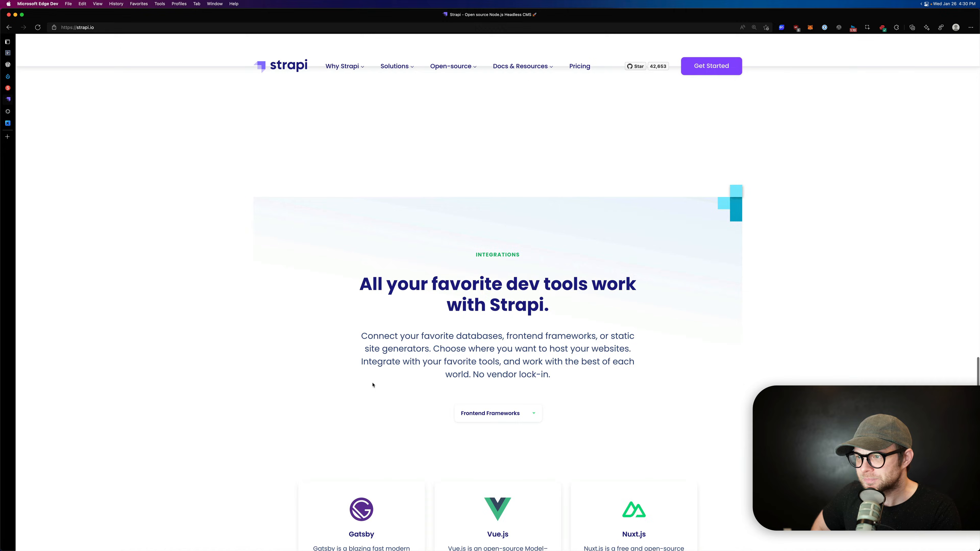
scroll("down", 3)
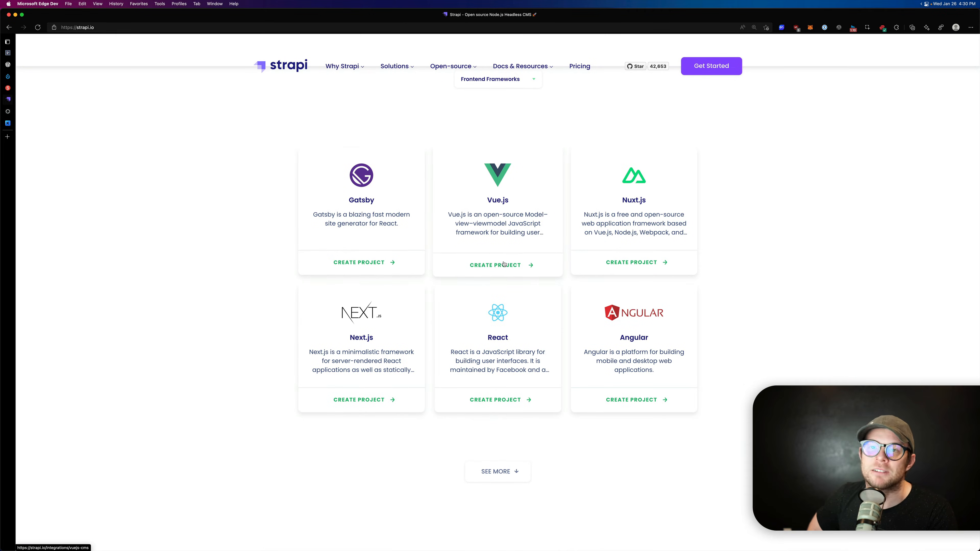
scroll("up", 3)
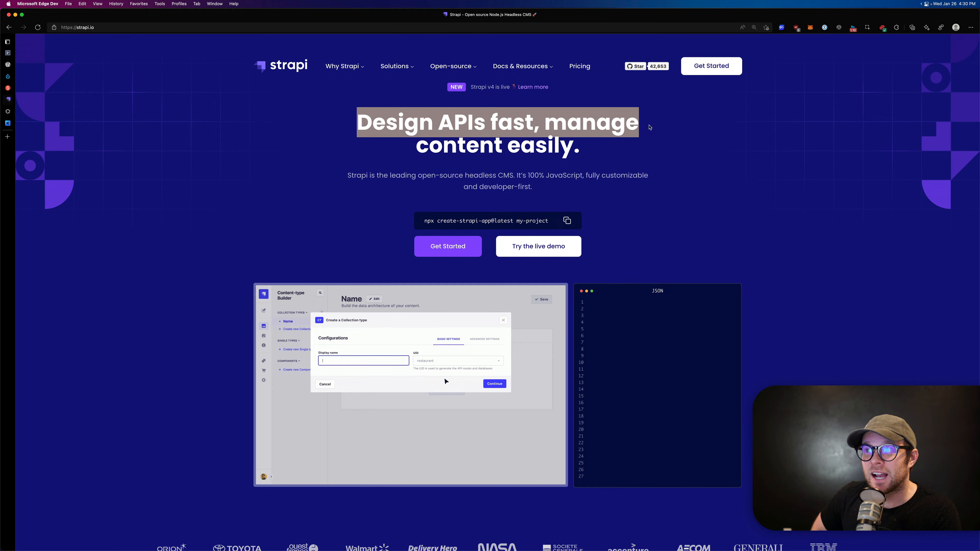
- View Strapi's admin demo with The Napolitana entry and REST API response, then expand the tab list
left_click(493, 383)
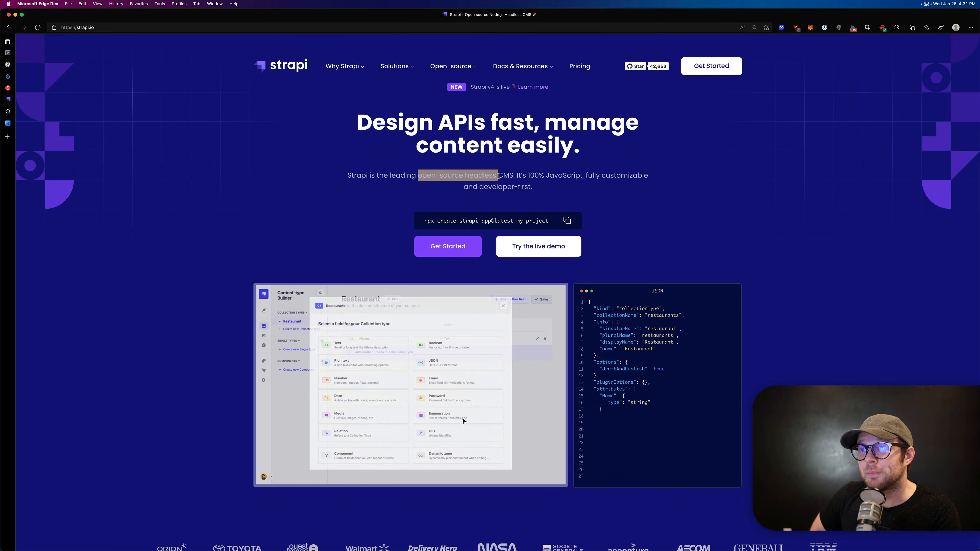
left_click(327, 415)
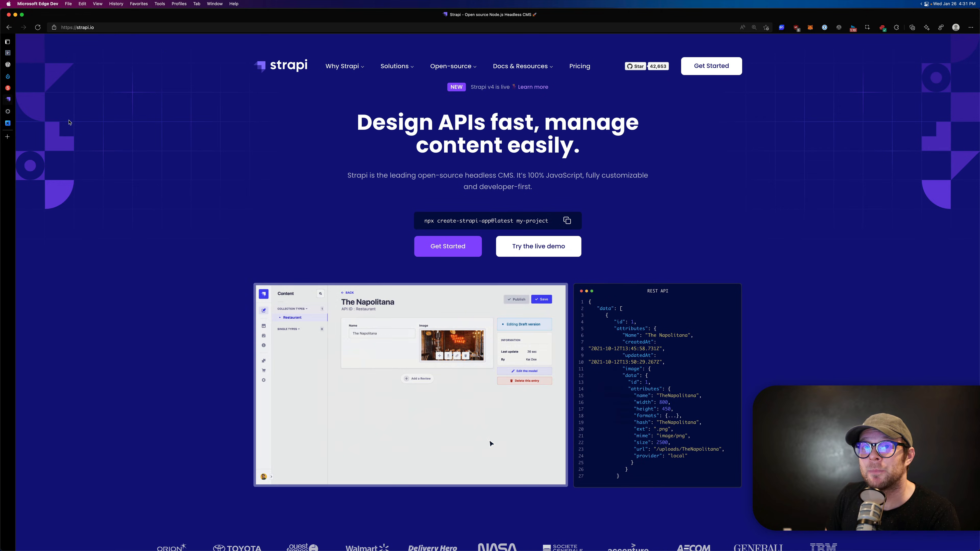
scroll("down", 3)
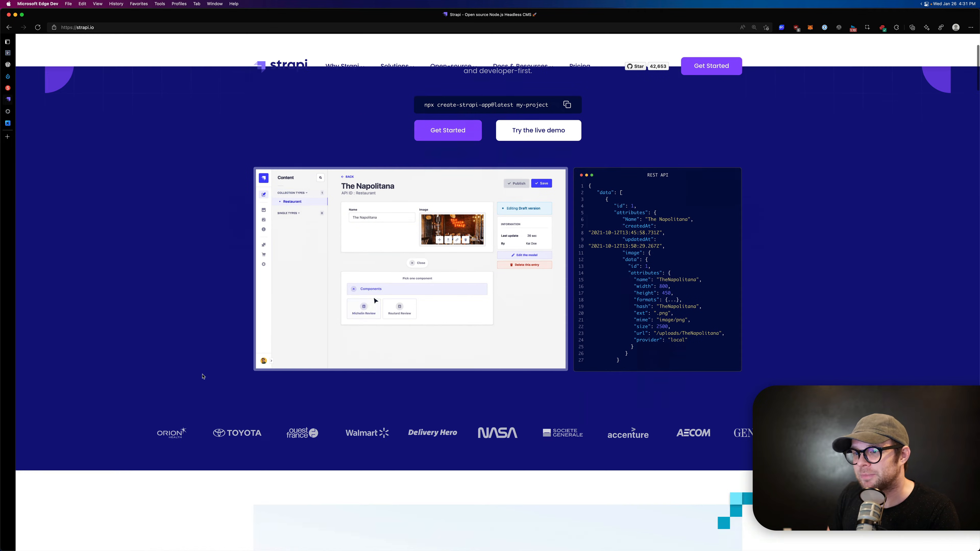
left_click(7, 41)
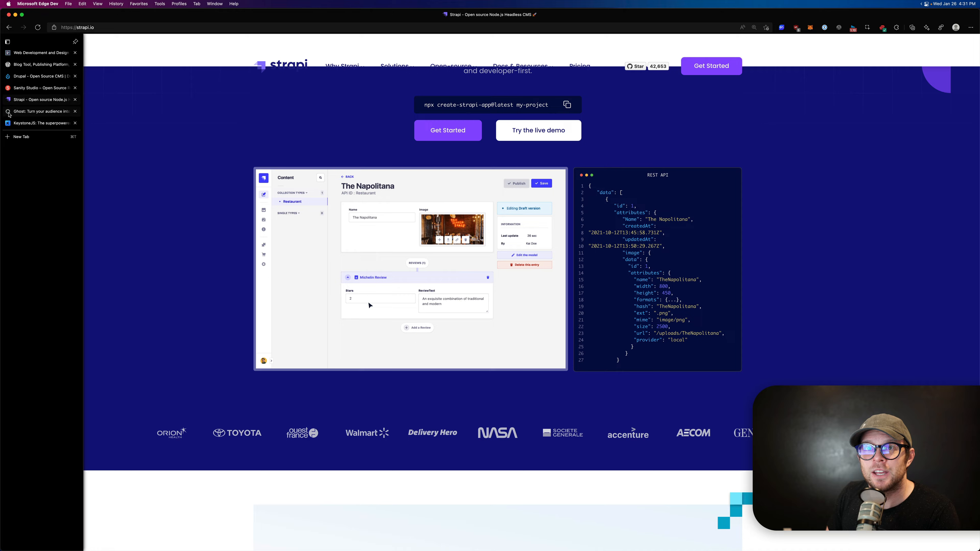
- Switch to the Ghost tab and scroll past its dashboard demo, testimonials and publication section
left_click(37, 112)
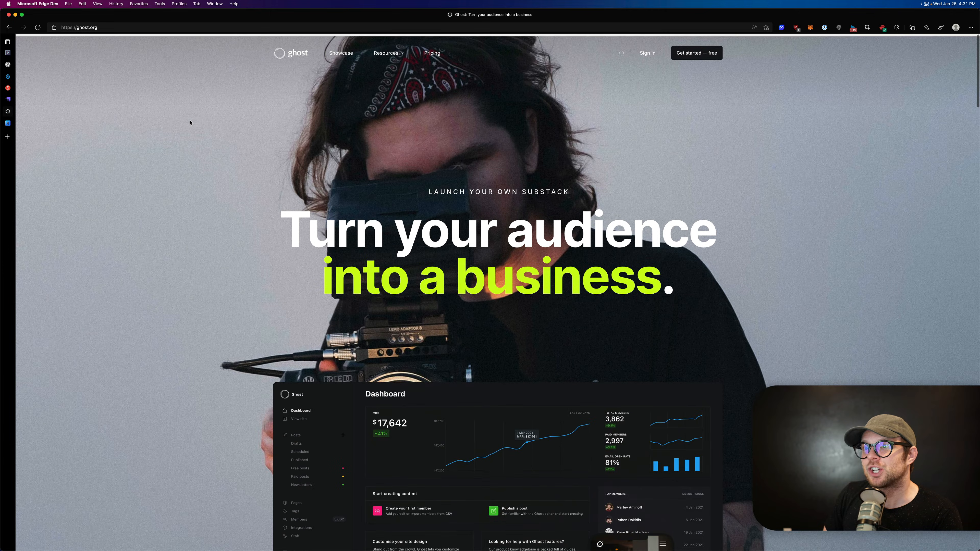
scroll("down", 3)
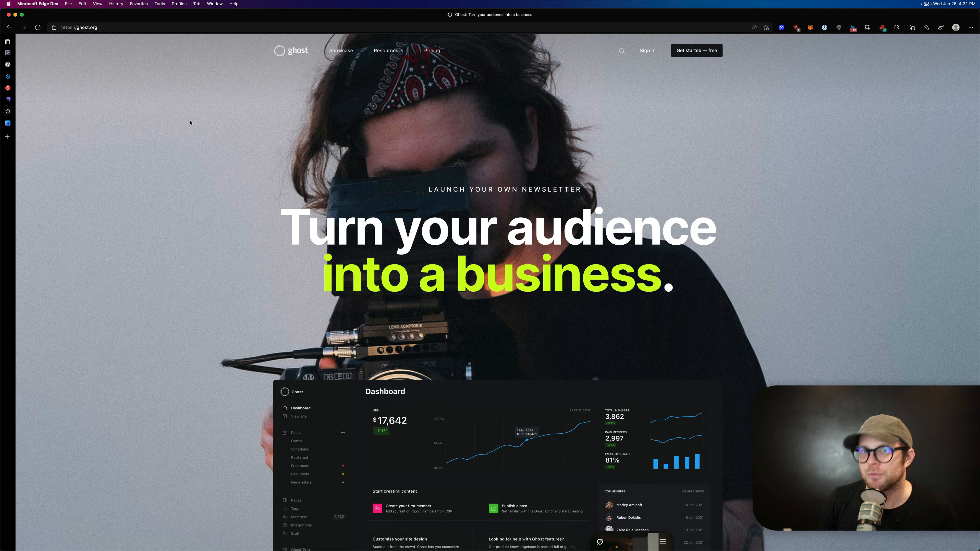
scroll("down", 3)
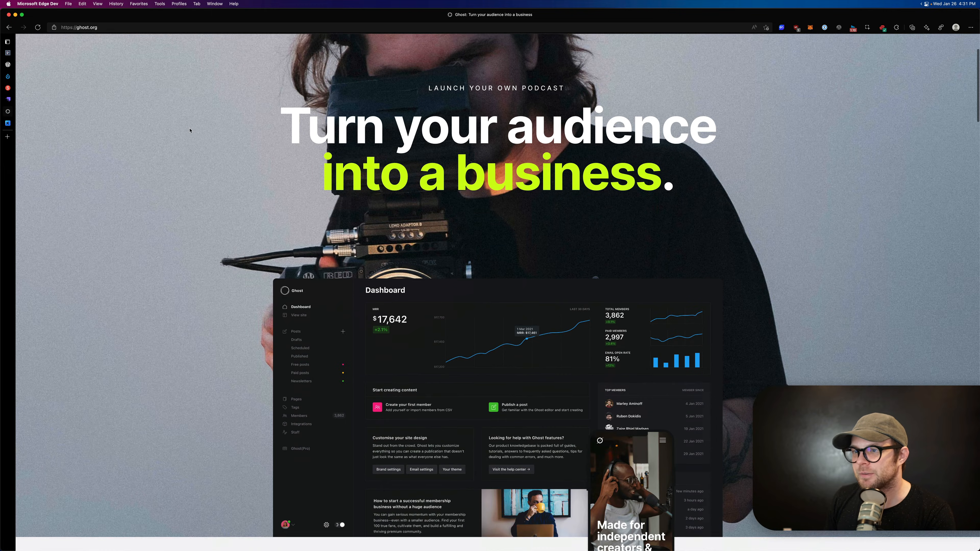
scroll("down", 3)
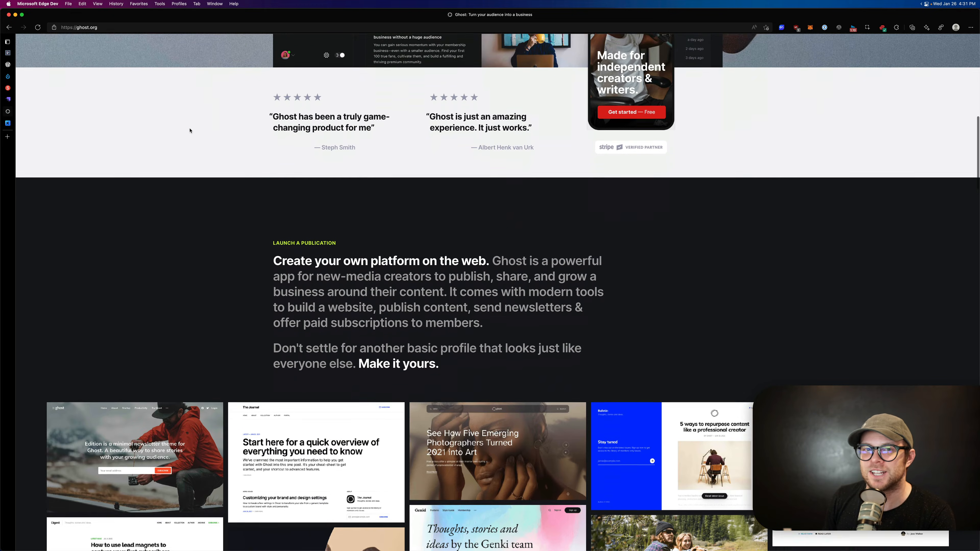
scroll("down", 3)
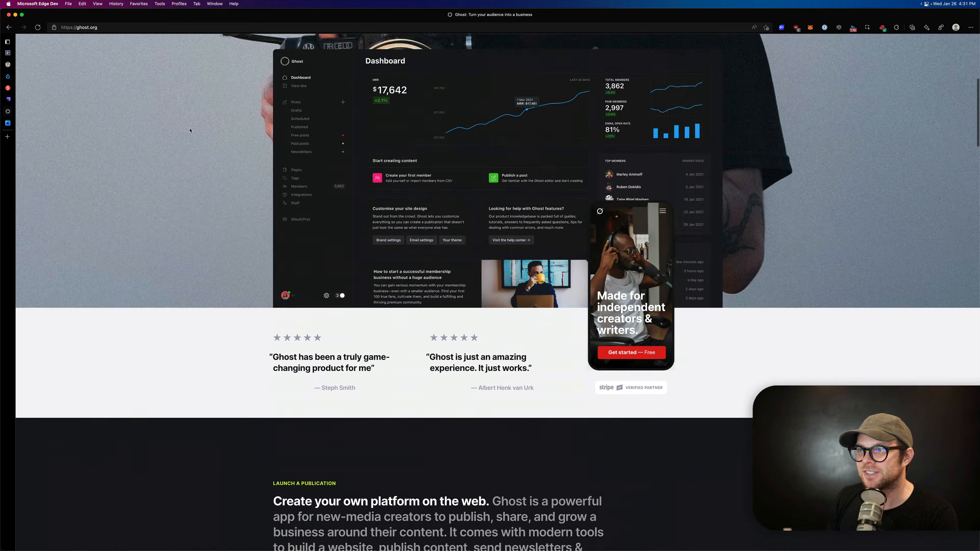
scroll("down", 3)
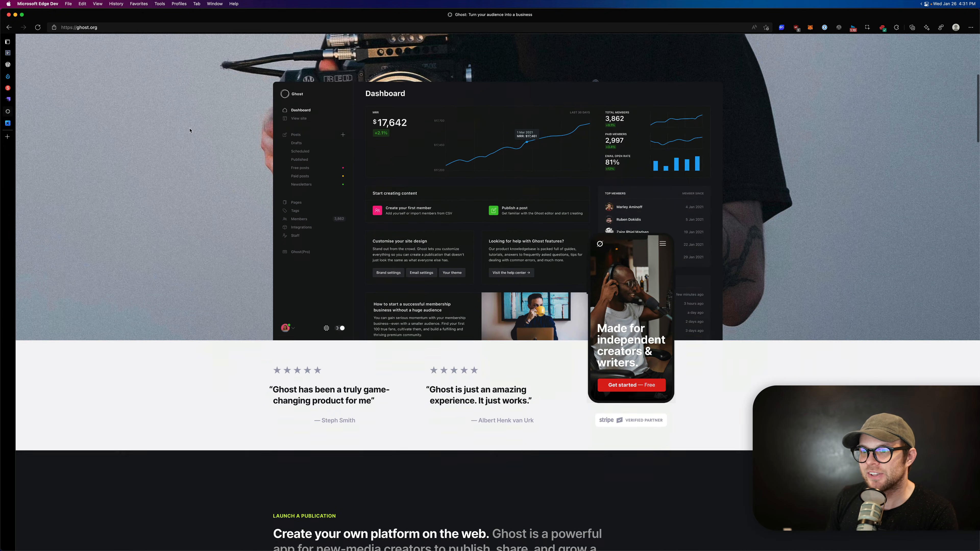
scroll("down", 3)
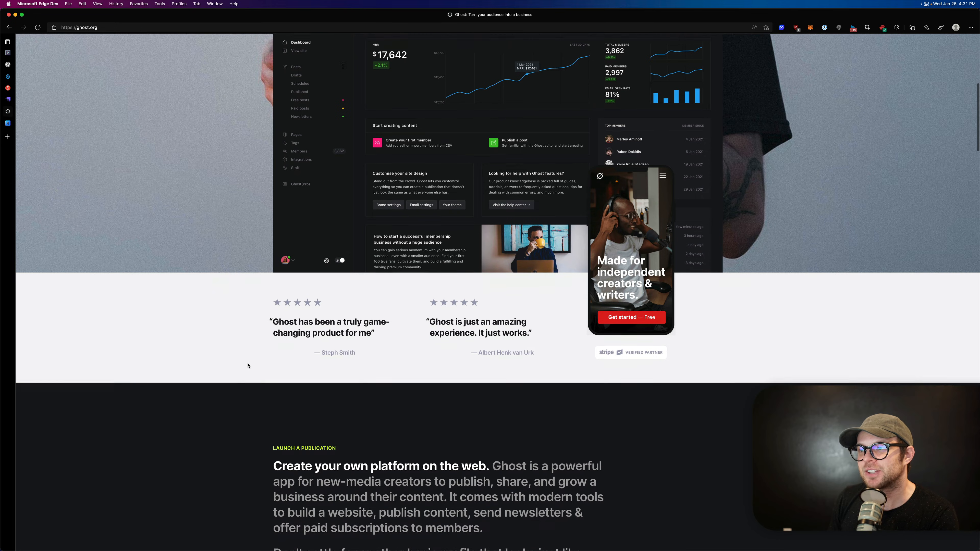
scroll("up", 3)
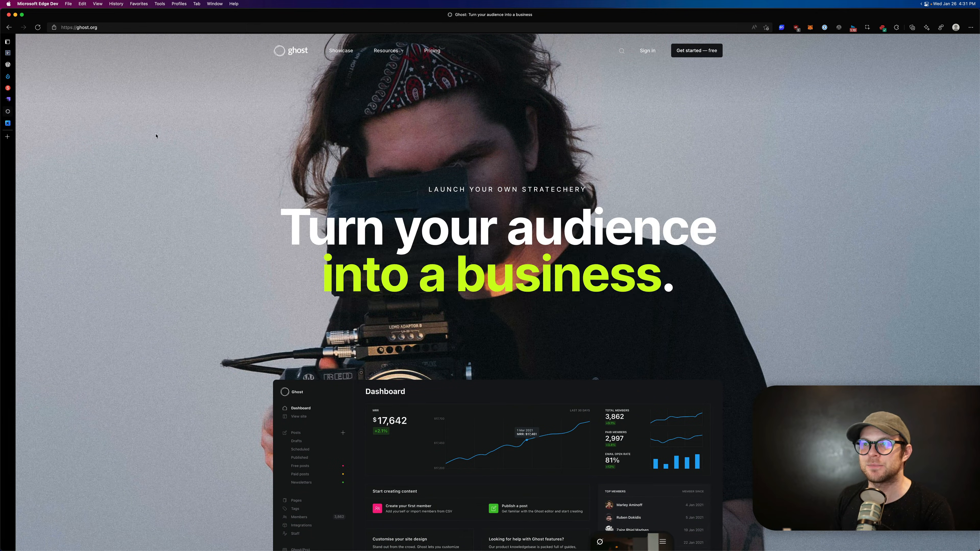
- Scroll further down the ghost.org homepage toward the launch section
scroll("down", 3)
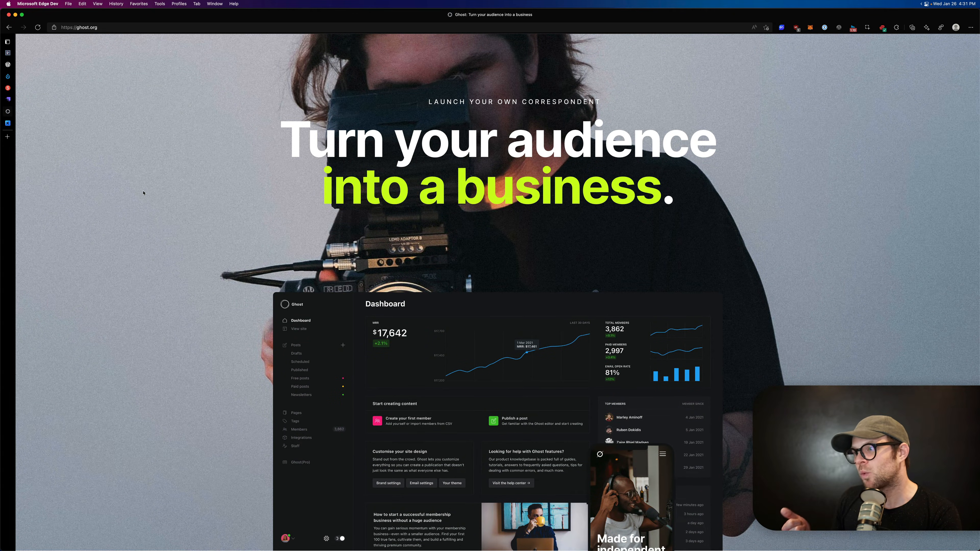
scroll("down", 3)
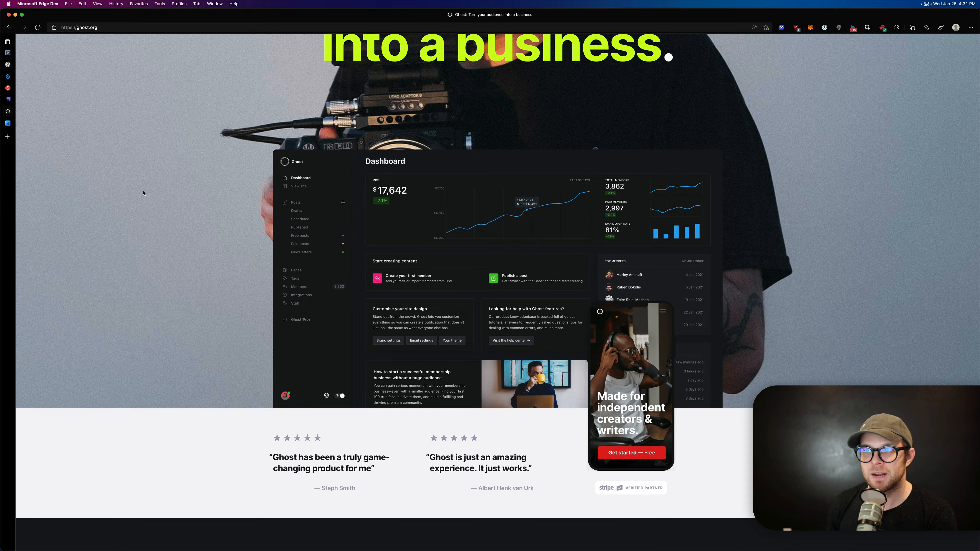
scroll("down", 3)
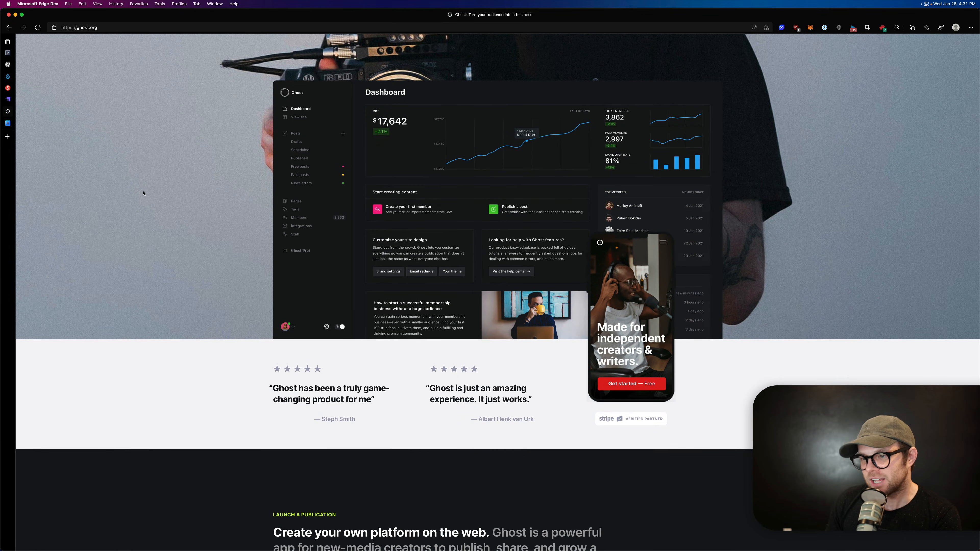
scroll("down", 3)
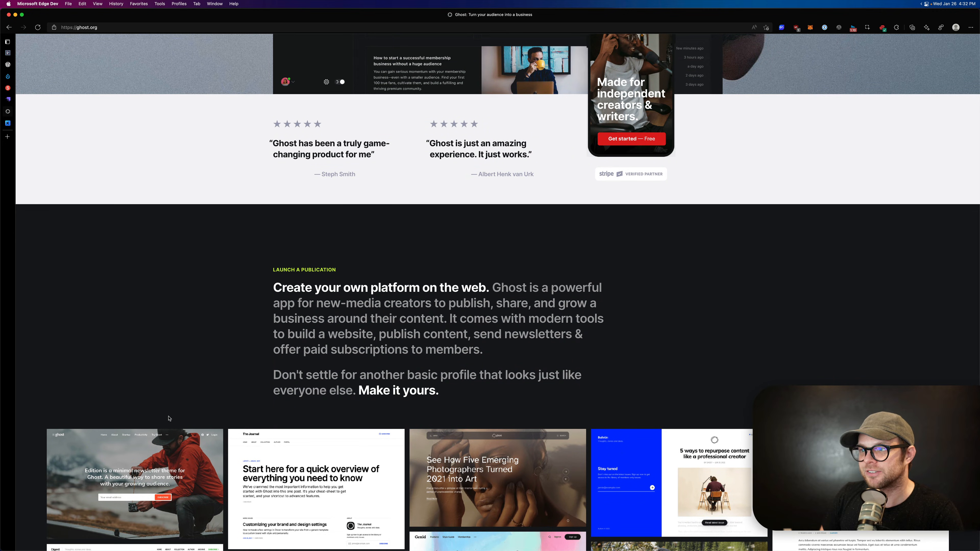
scroll("down", 3)
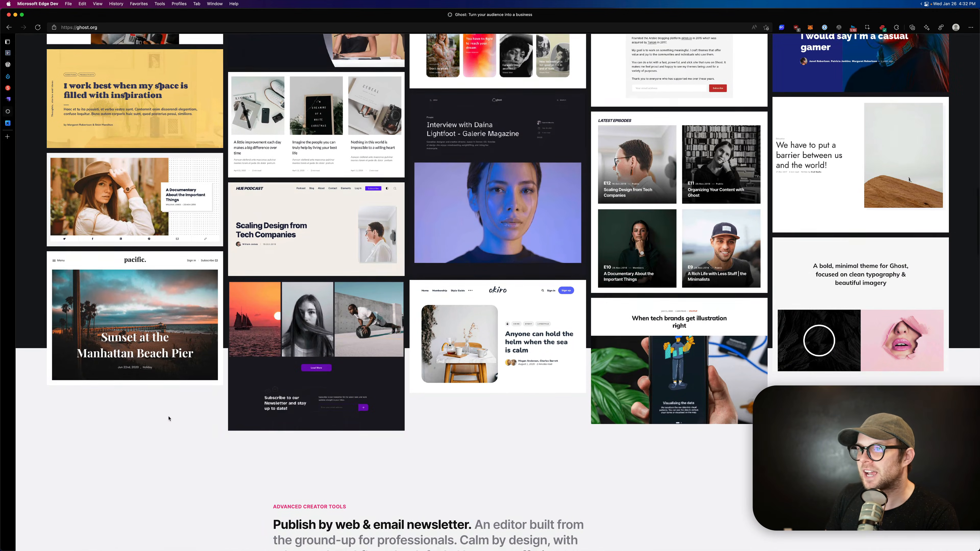
scroll("down", 3)
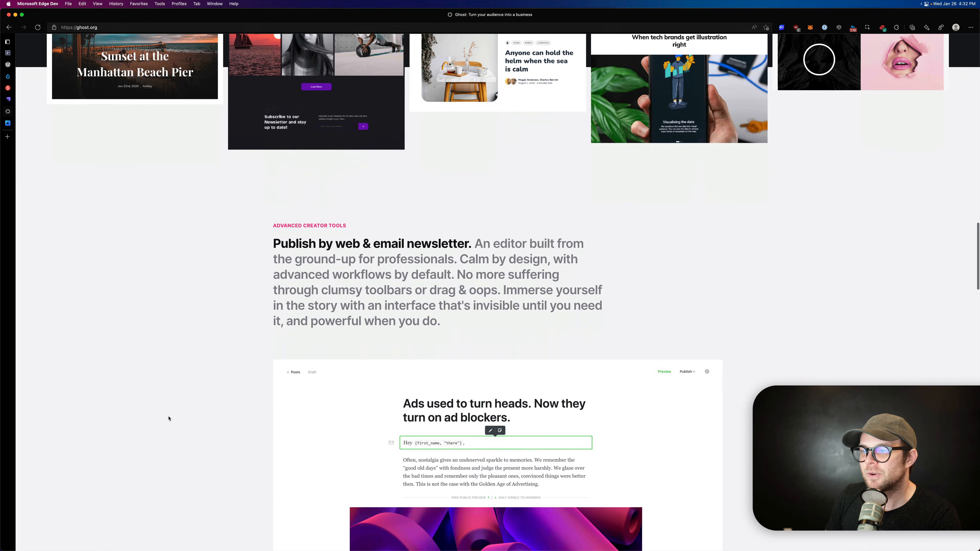
scroll("down", 3)
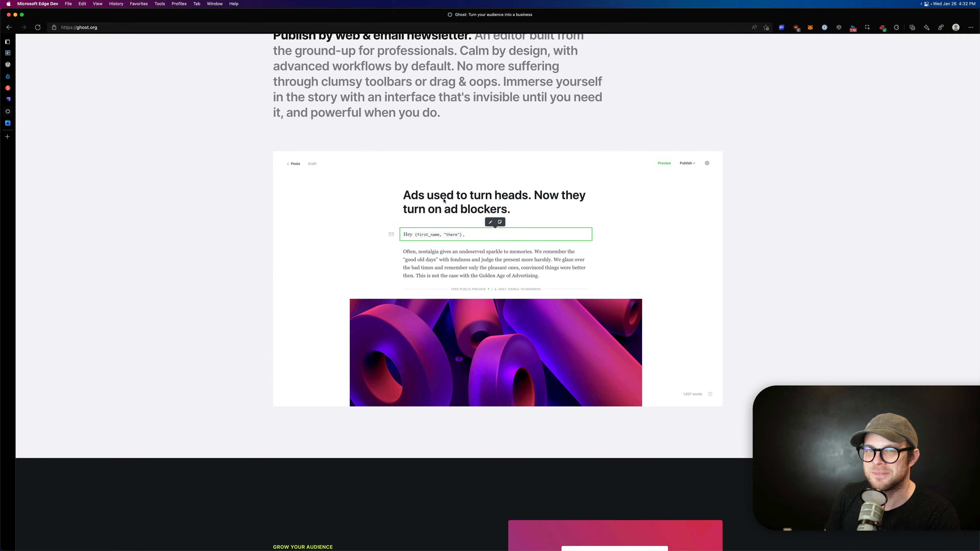
mouse_move(496, 242)
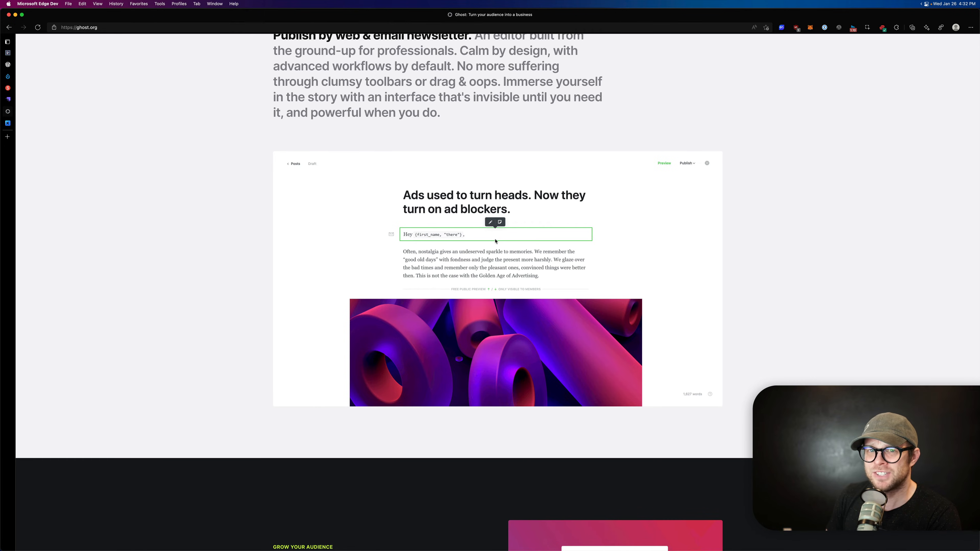
mouse_move(440, 249)
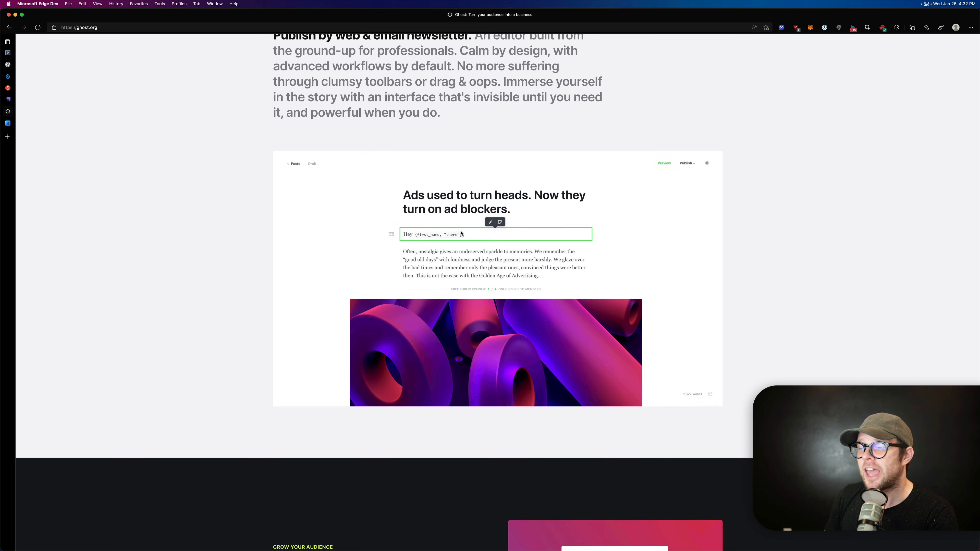
- Reach Ghost's 'Today, it's your turn.' call to action and footer
scroll("down", 3)
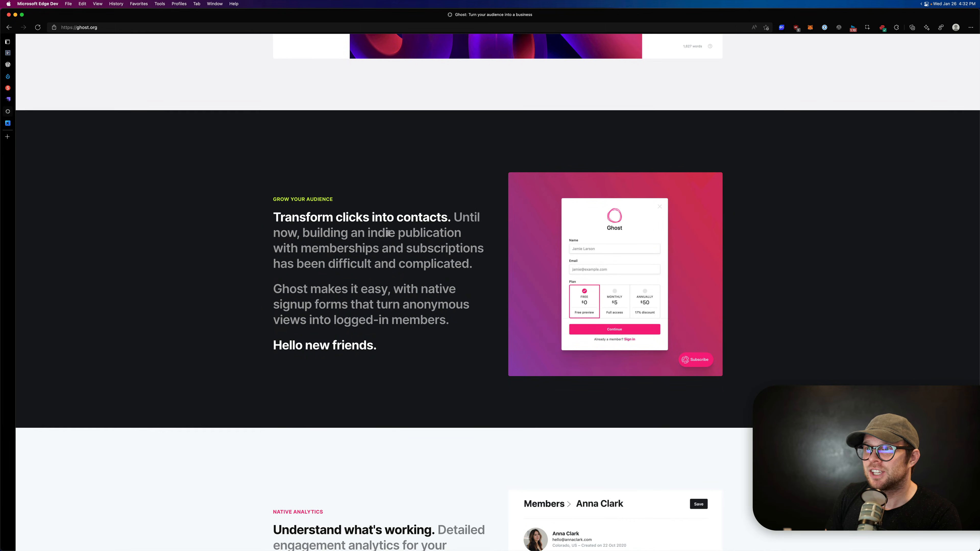
scroll("down", 3)
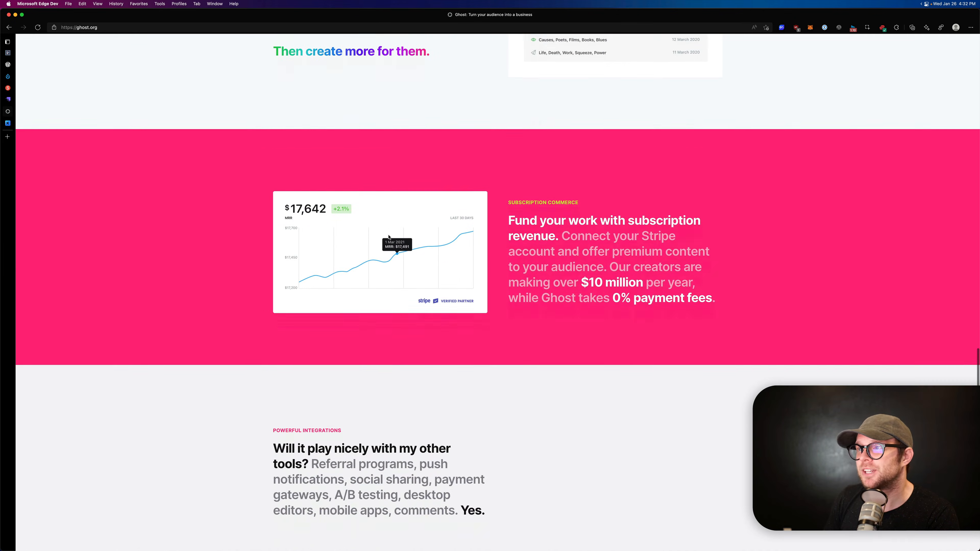
scroll("down", 3)
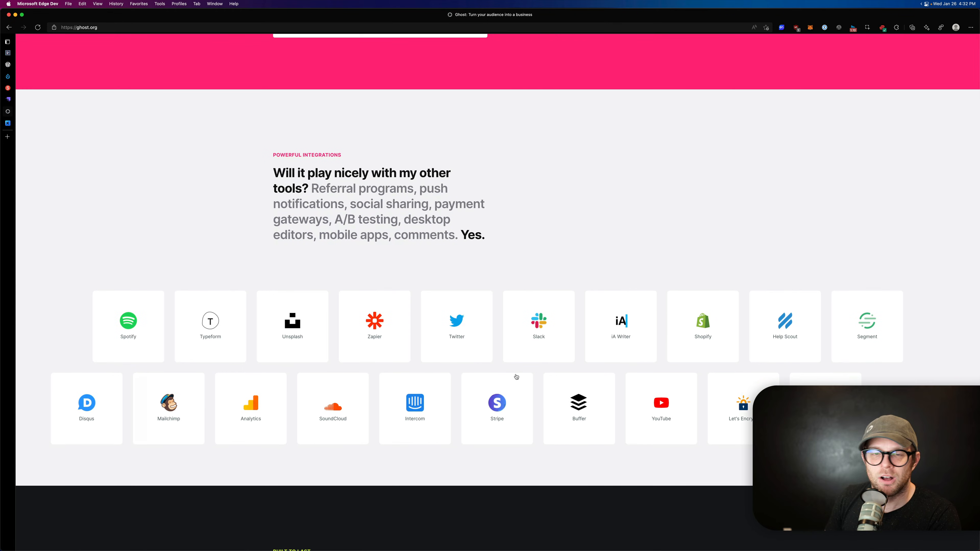
scroll("down", 3)
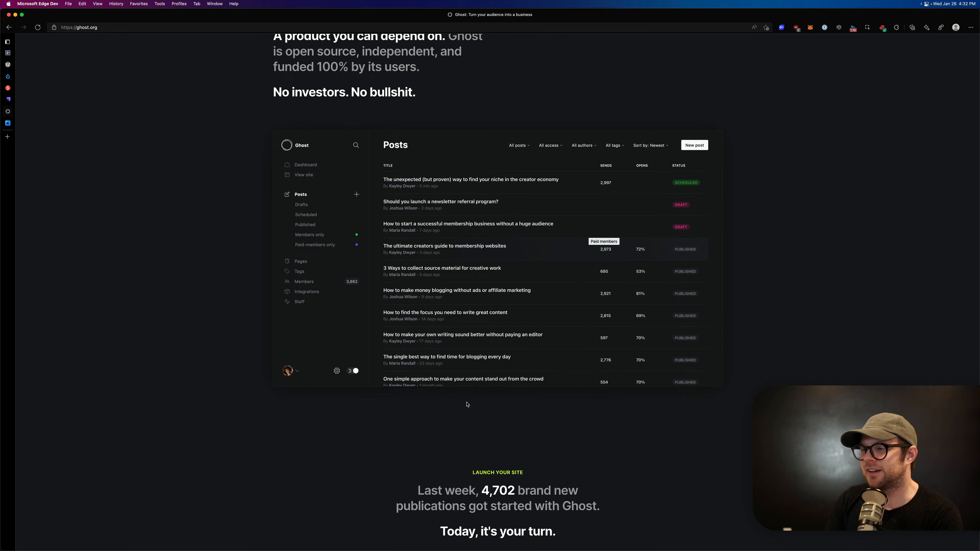
scroll("down", 3)
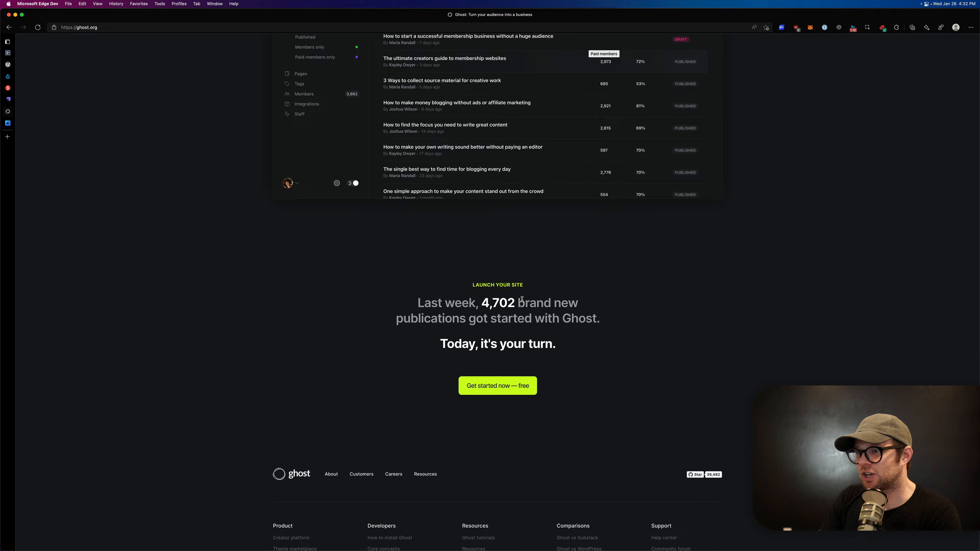
scroll("up", 3)
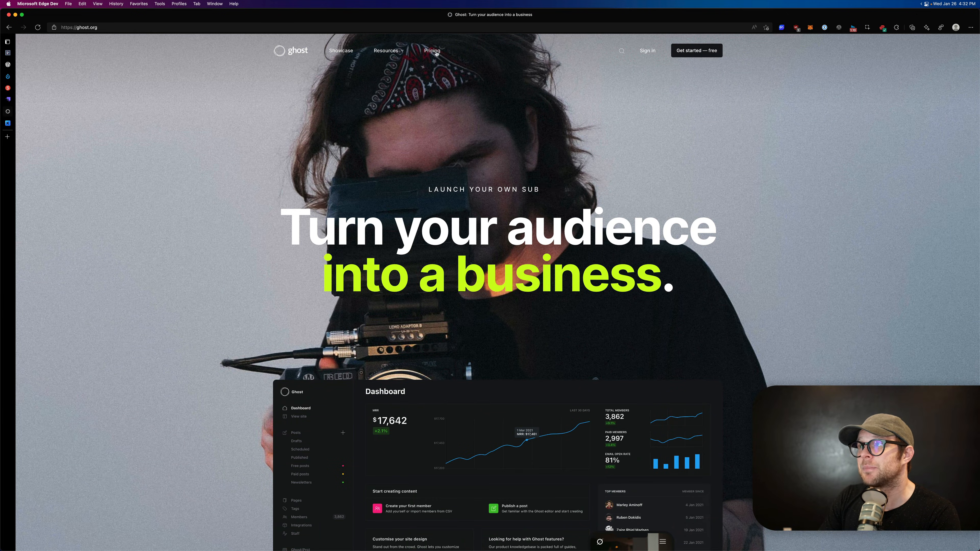
- Open the About Ghost page from the Resources overview and scroll down it
left_click(386, 50)
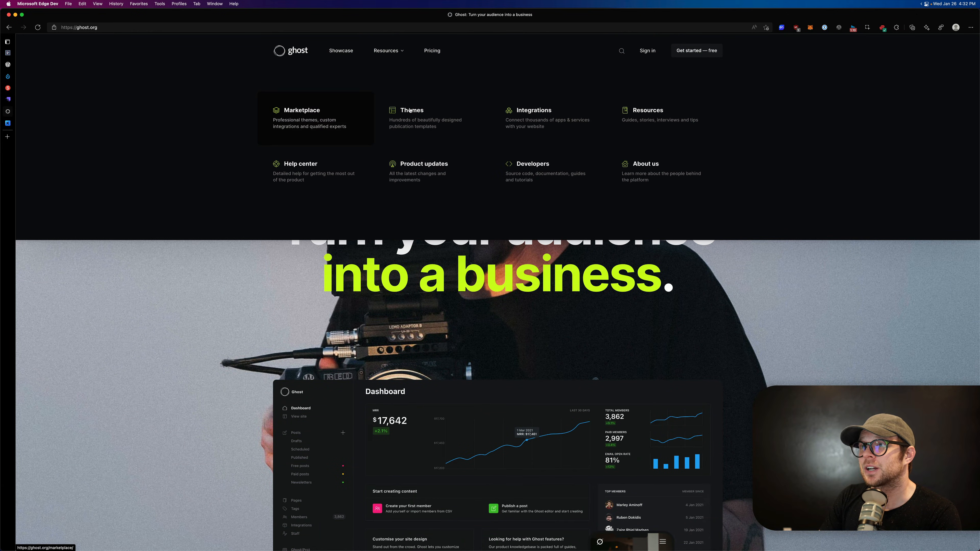
mouse_move(646, 164)
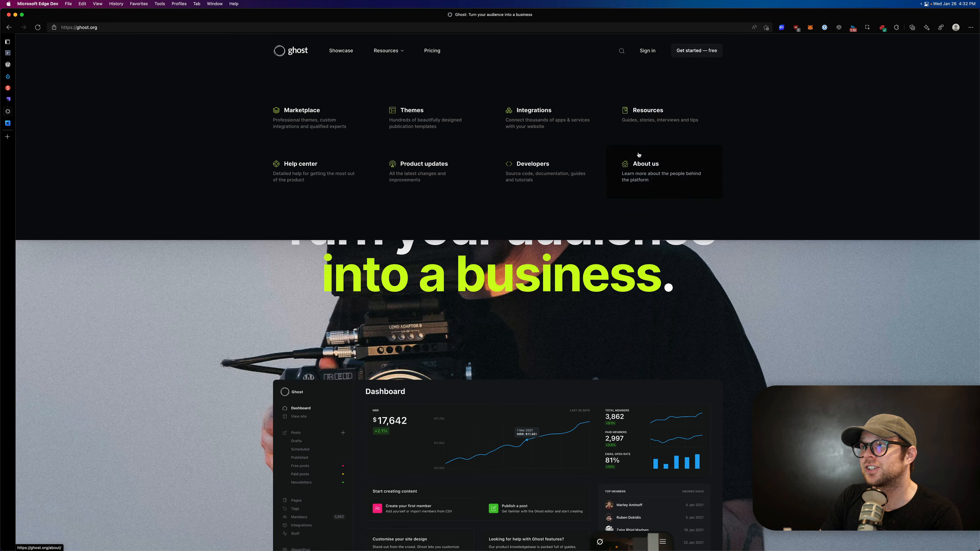
left_click(646, 164)
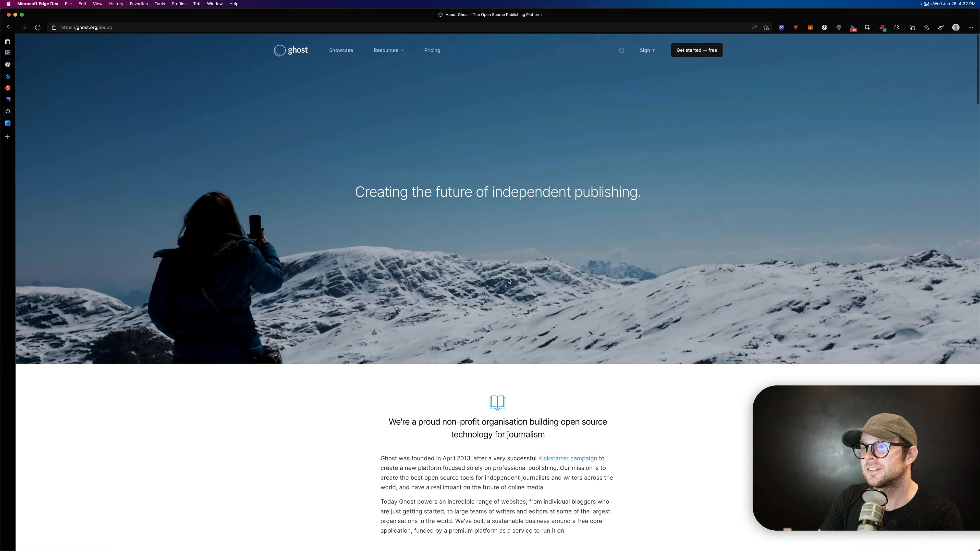
scroll("down", 3)
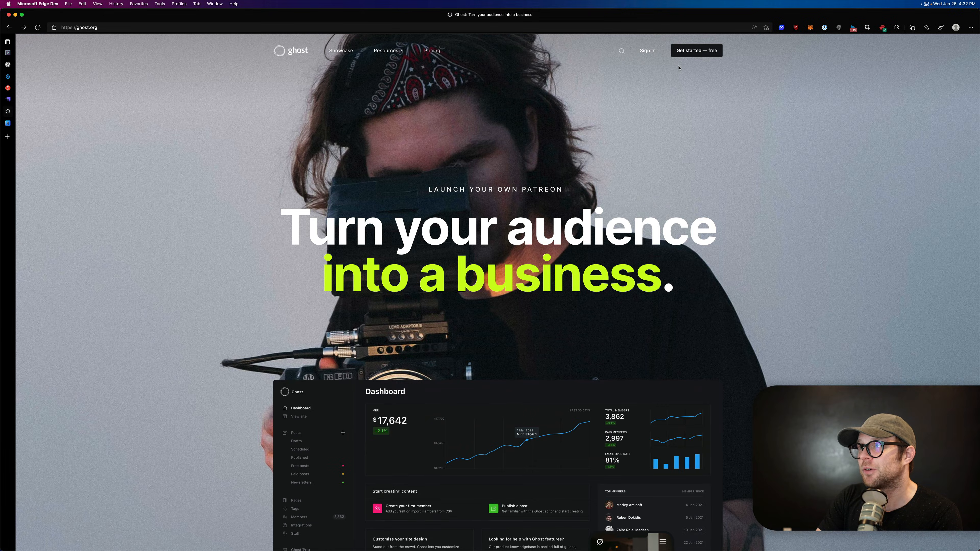
scroll("down", 3)
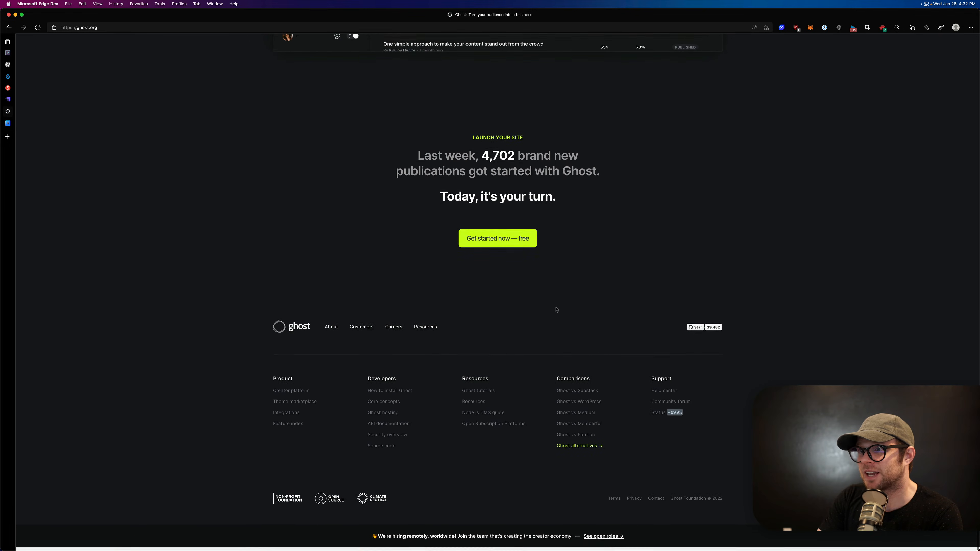
- Search Ghost for 'open source' and open the developer docs Introduction result
type("open")
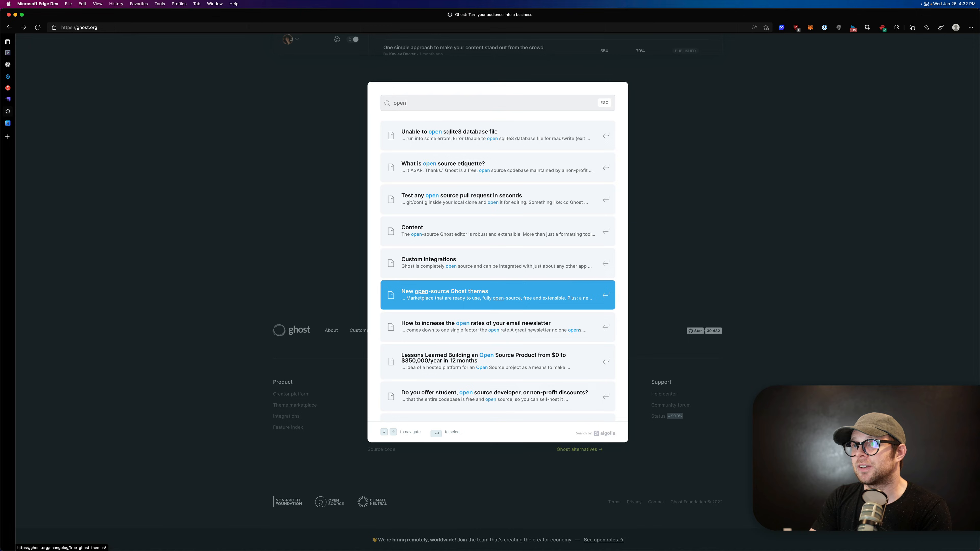
type("source")
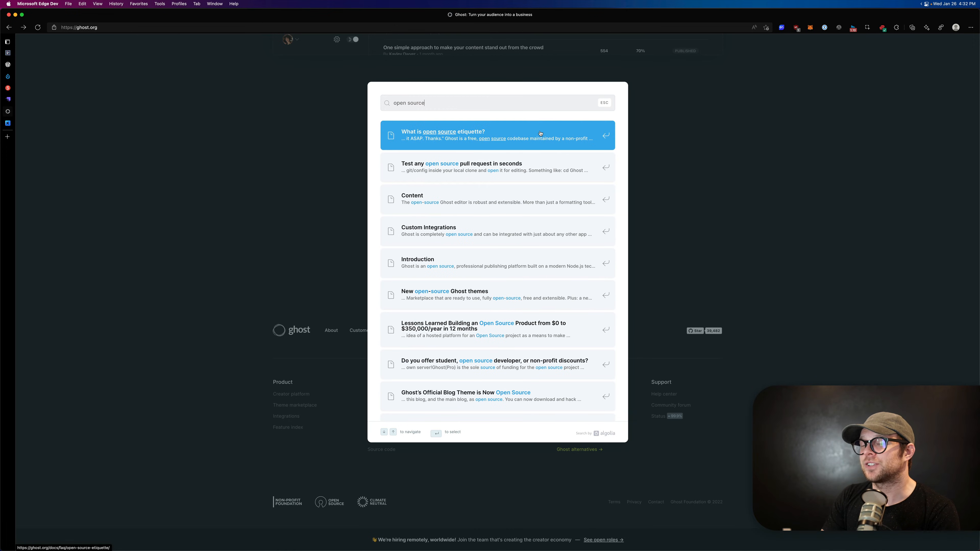
mouse_move(465, 294)
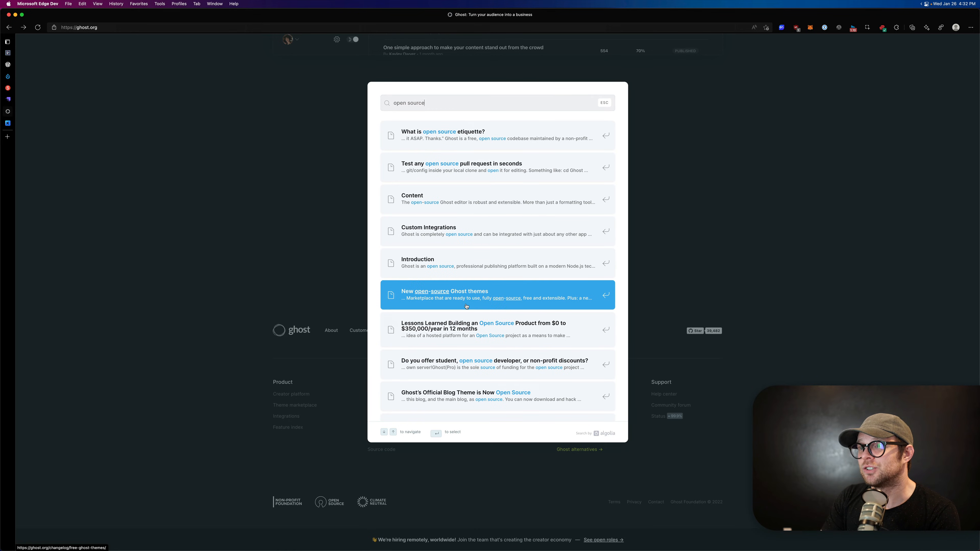
left_click(497, 262)
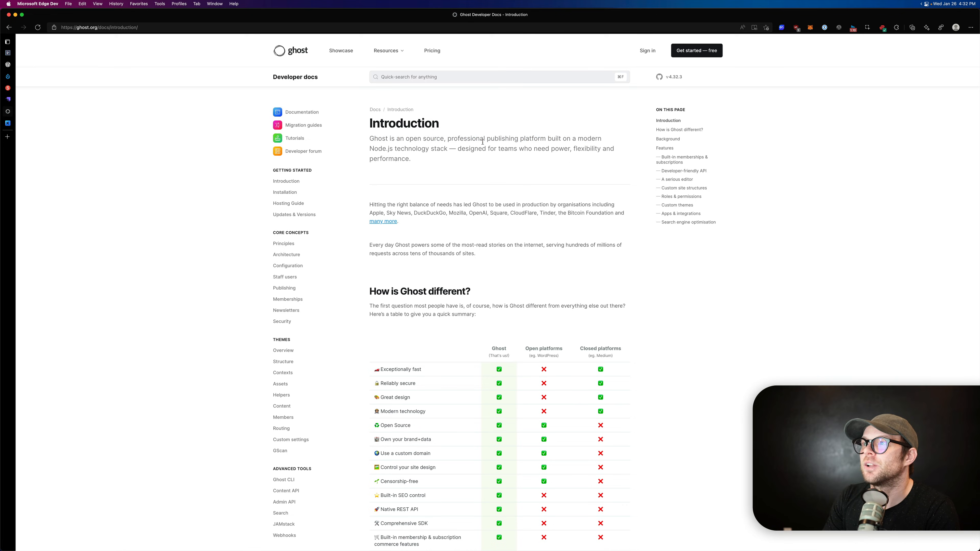
mouse_move(506, 199)
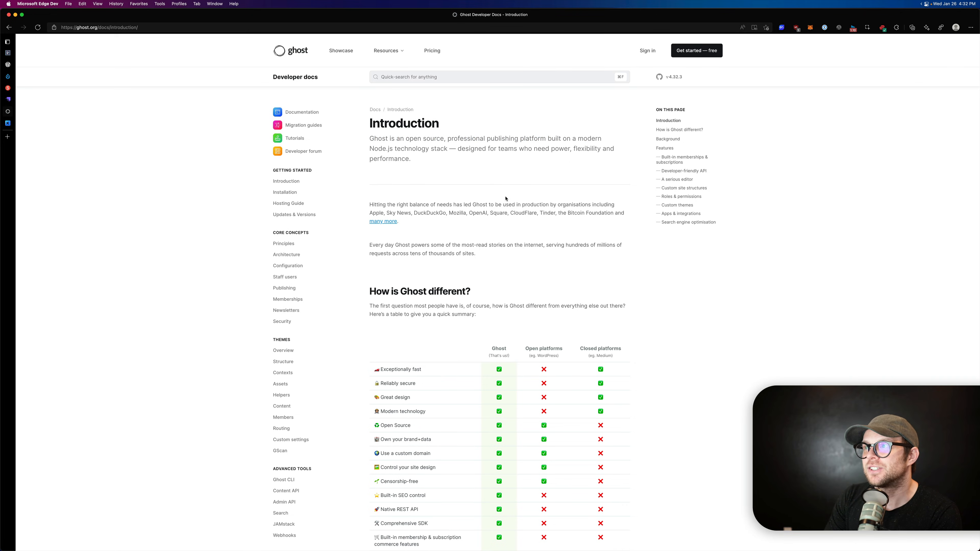
mouse_move(427, 166)
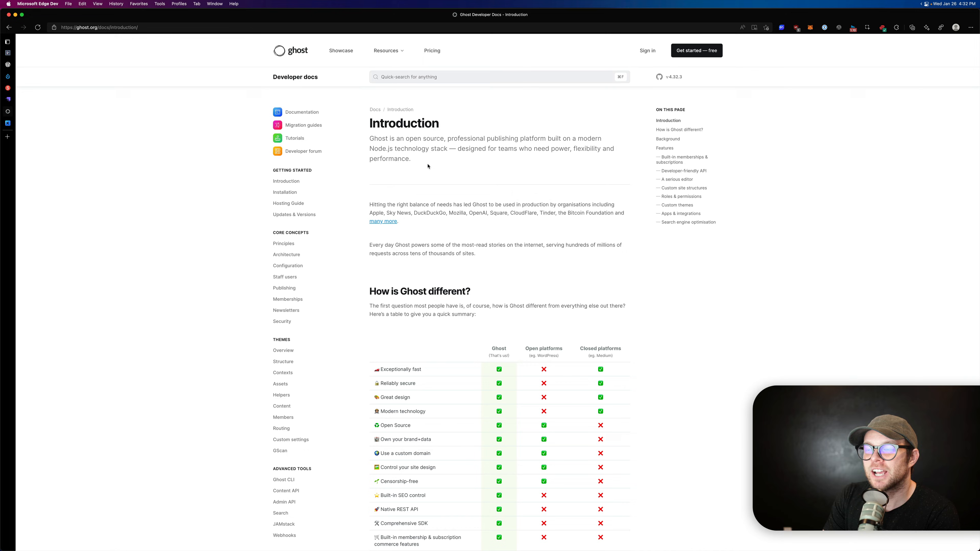
mouse_move(166, 316)
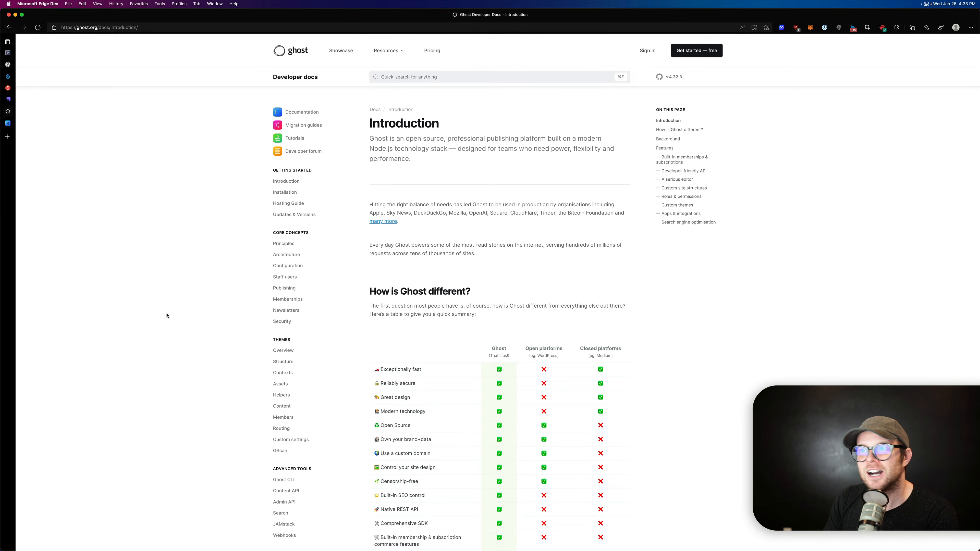
mouse_move(179, 213)
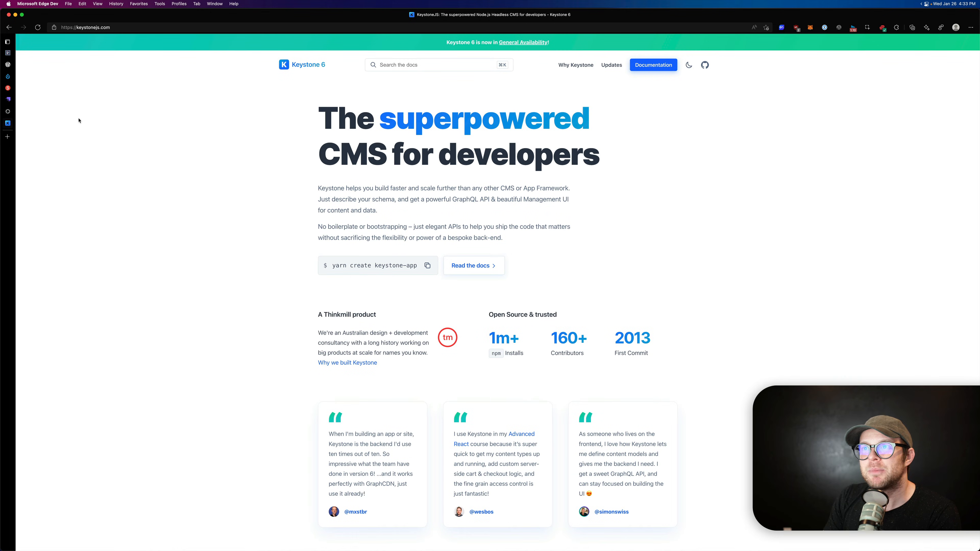
mouse_move(307, 86)
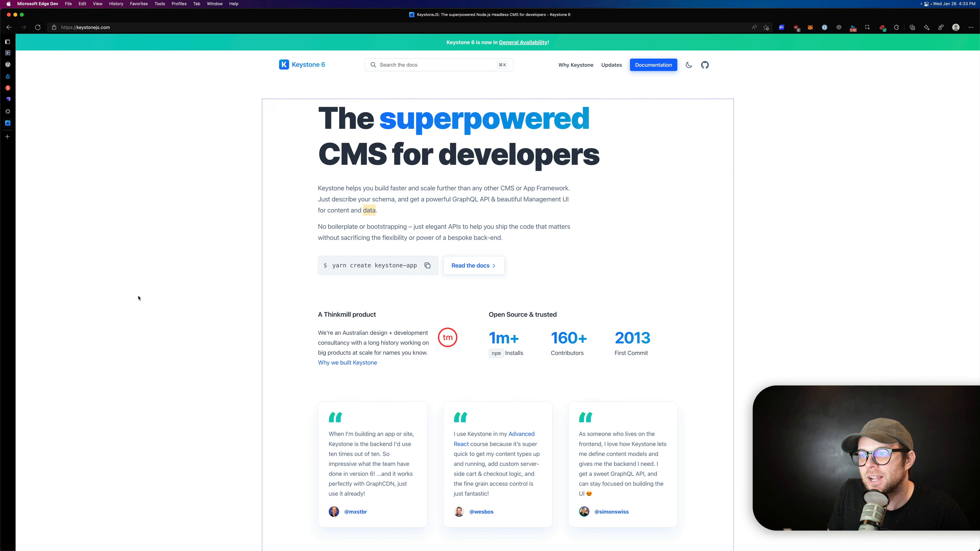
- Scroll the Keystone homepage past testimonials to the Batteries included feature list
scroll("down", 3)
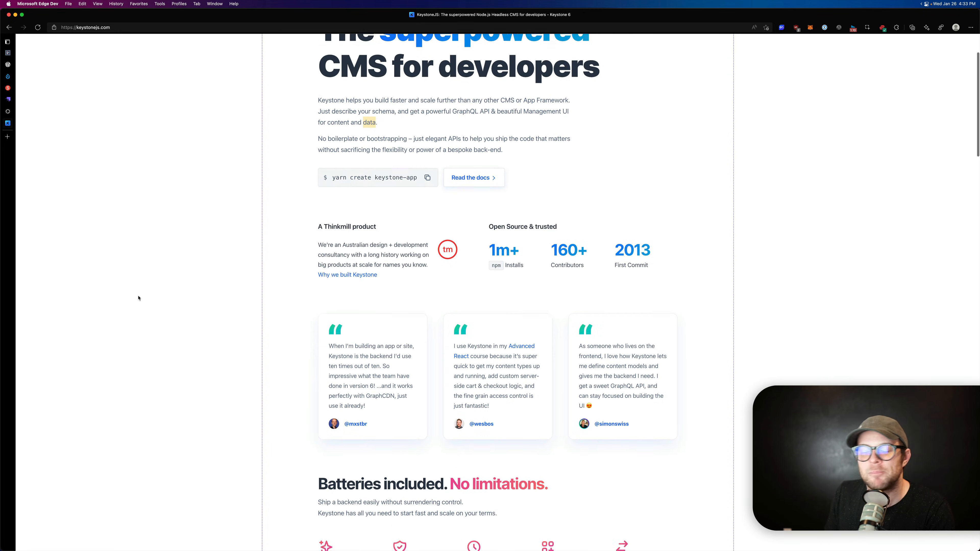
scroll("down", 3)
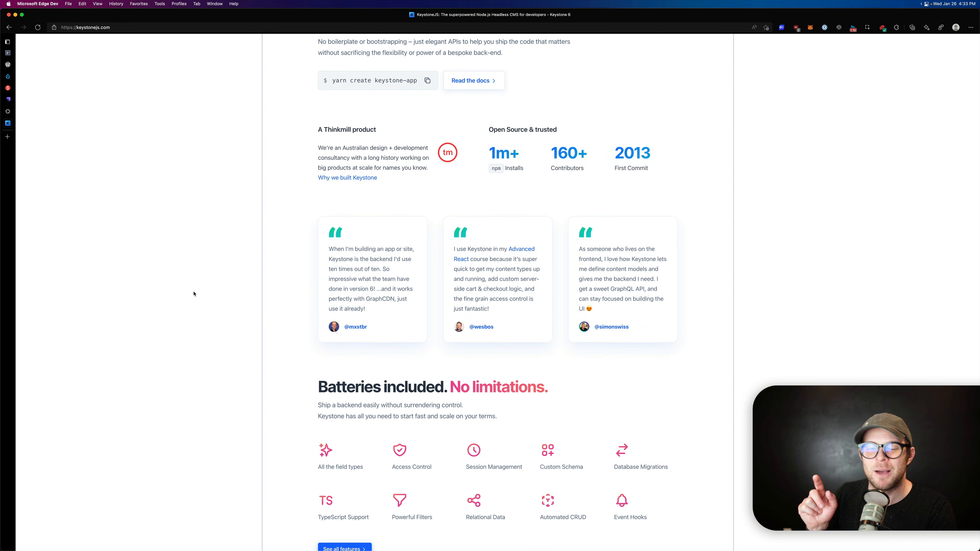
scroll("down", 3)
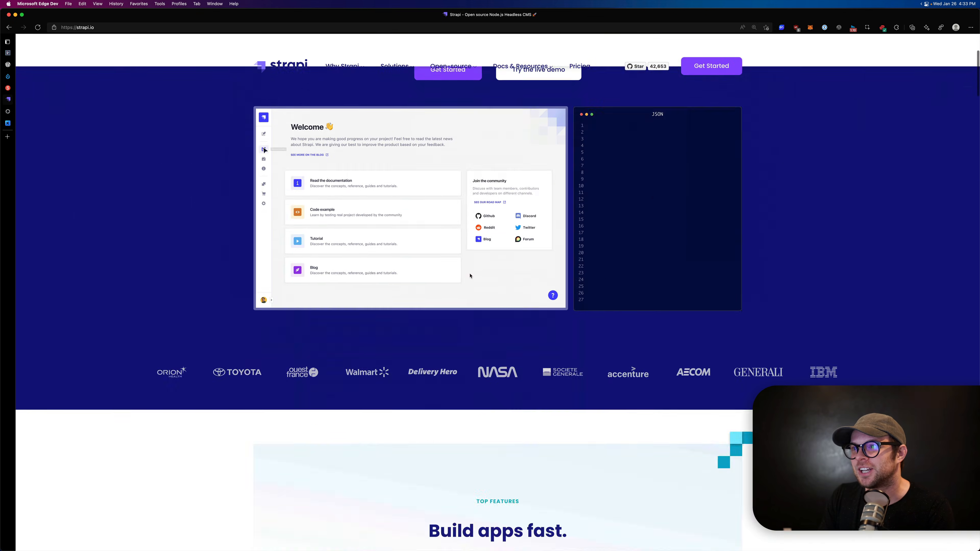
- Scroll Strapi.io to its Unleash content footer and create-strapi-app command, then back up
scroll("down", 3)
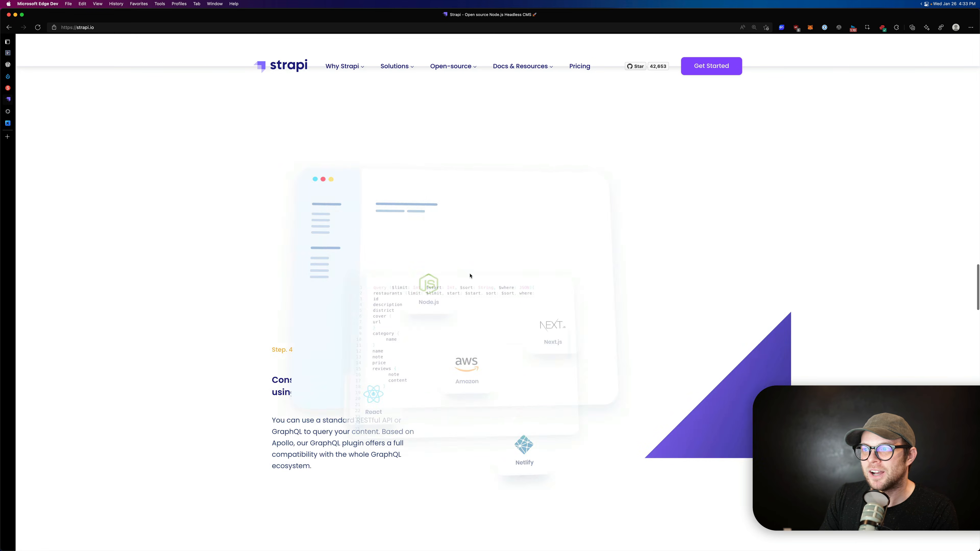
scroll("down", 3)
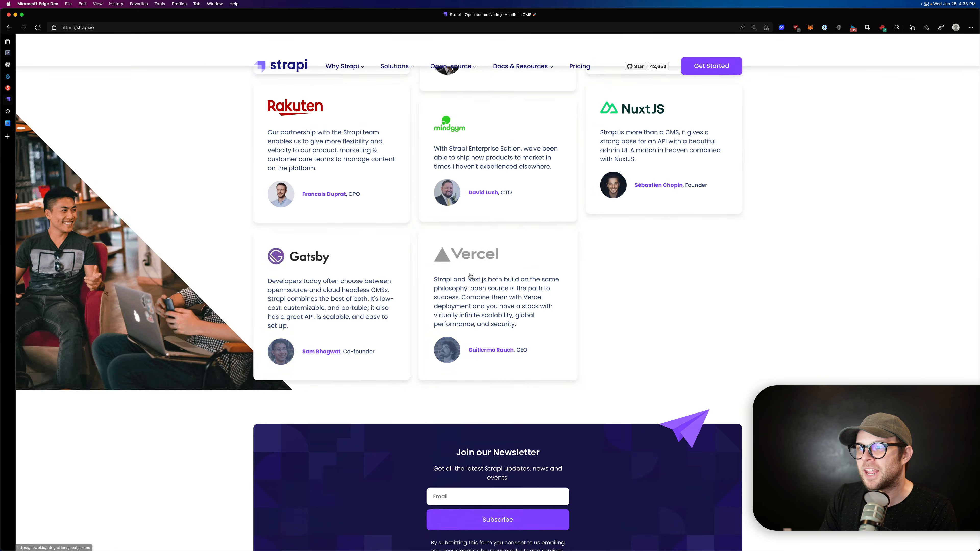
scroll("up", 3)
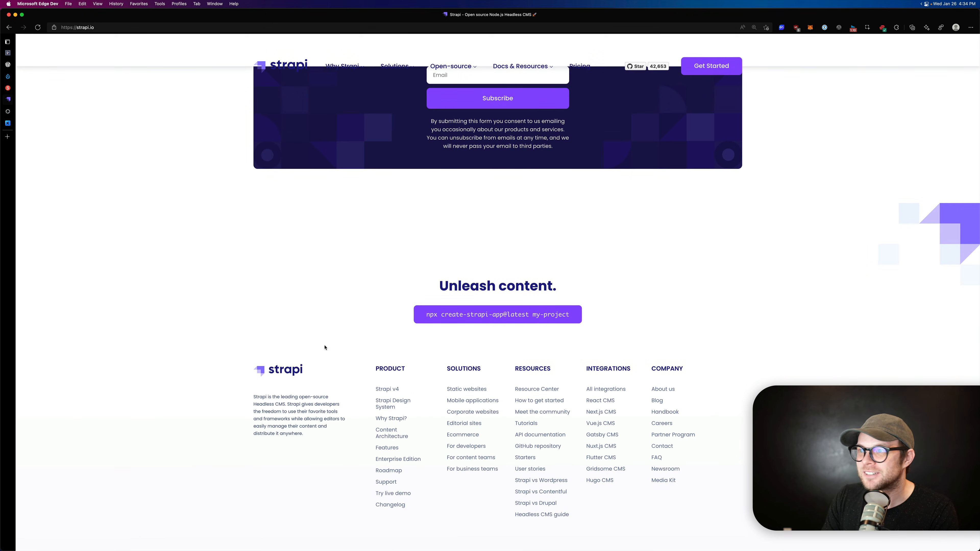
scroll("down", 3)
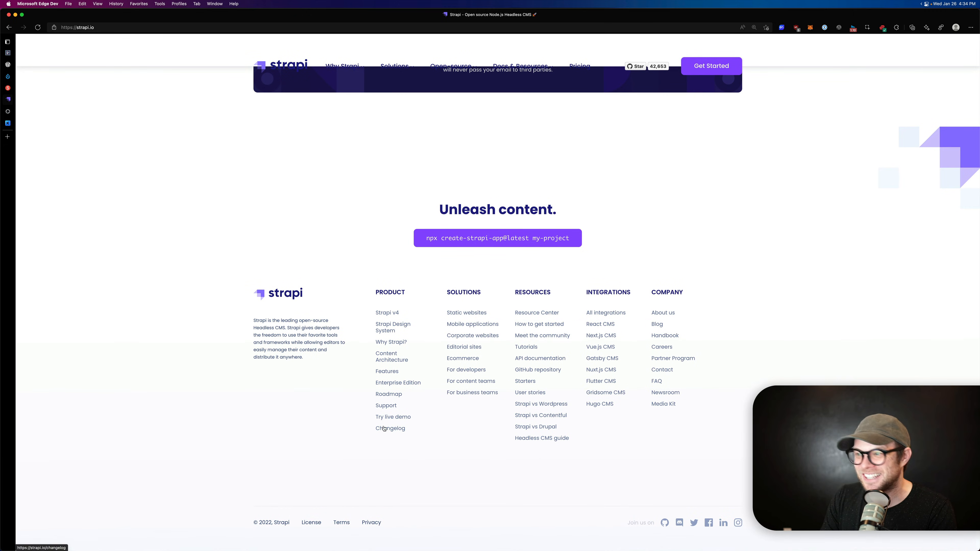
mouse_move(258, 184)
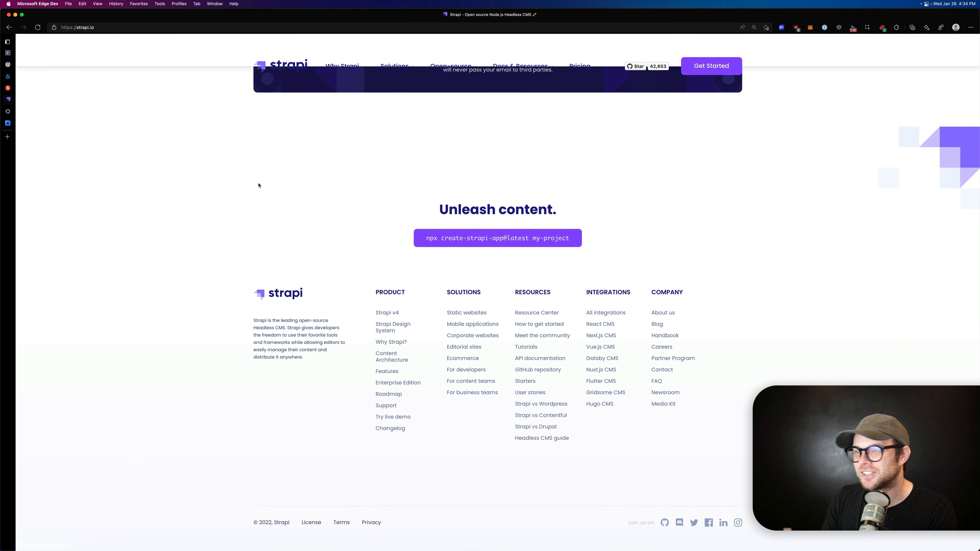
scroll("up", 3)
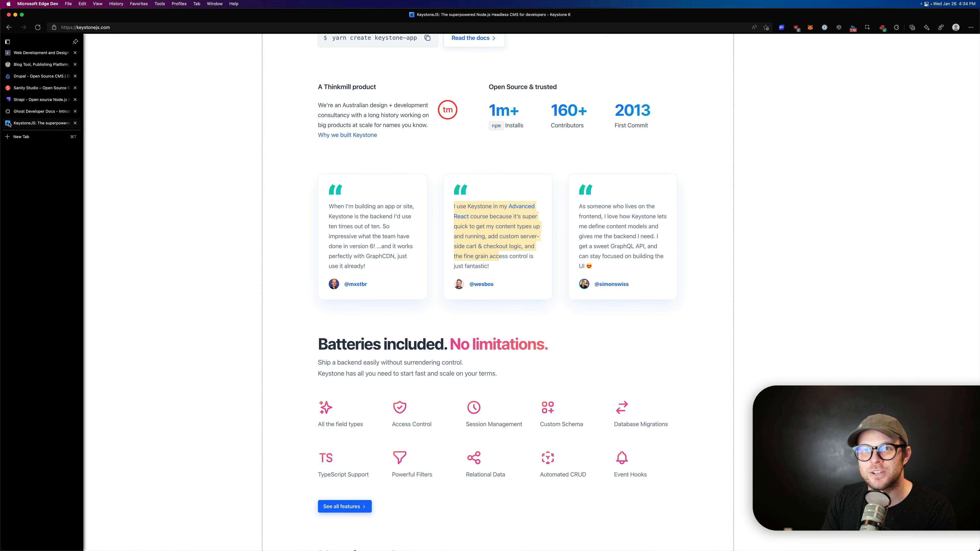
scroll("up", 3)
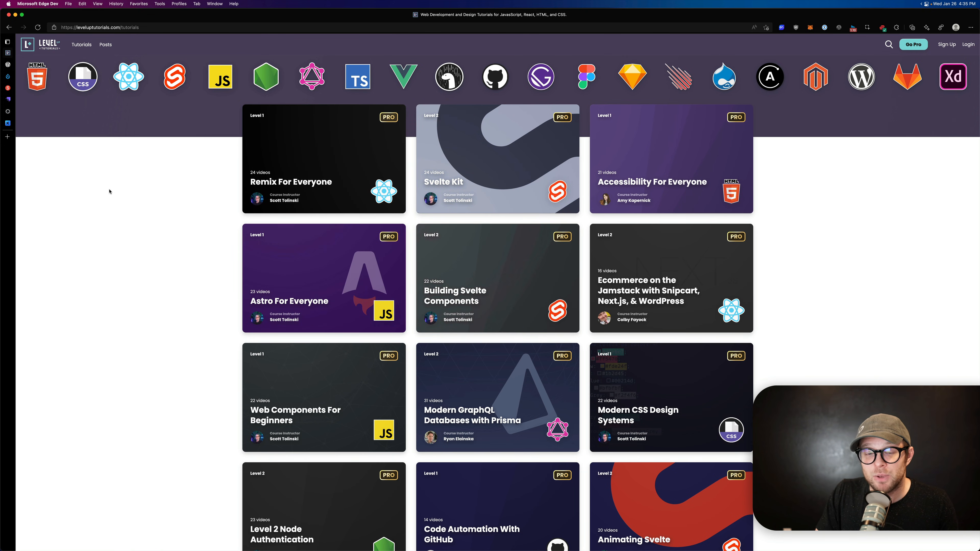
mouse_move(279, 239)
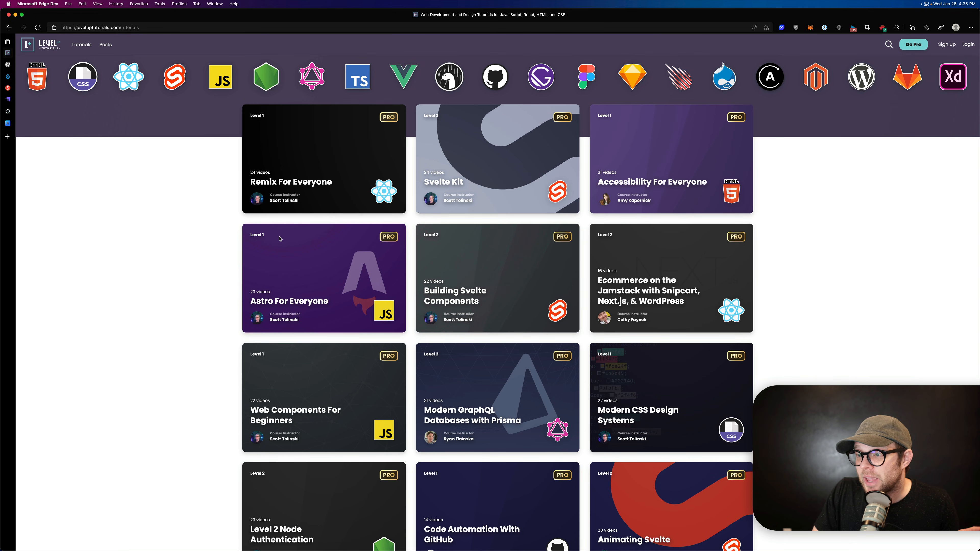
- Scroll the course catalog down past React 3D and Design Systems In Figma, then back up
scroll("down", 3)
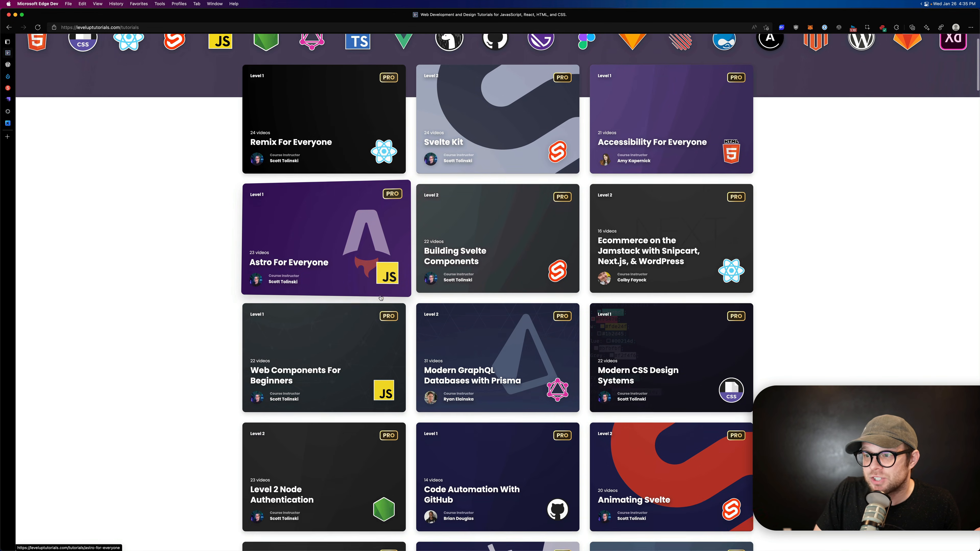
scroll("down", 3)
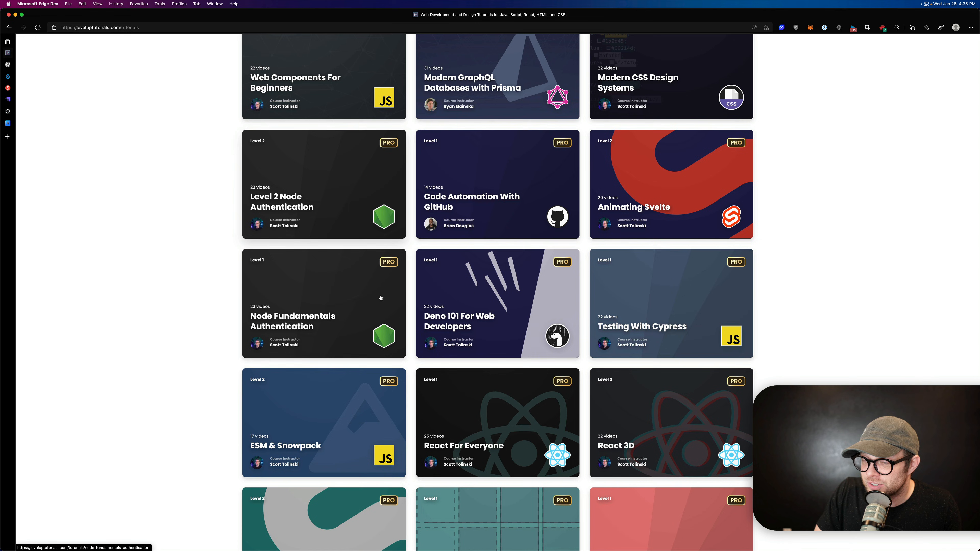
scroll("down", 3)
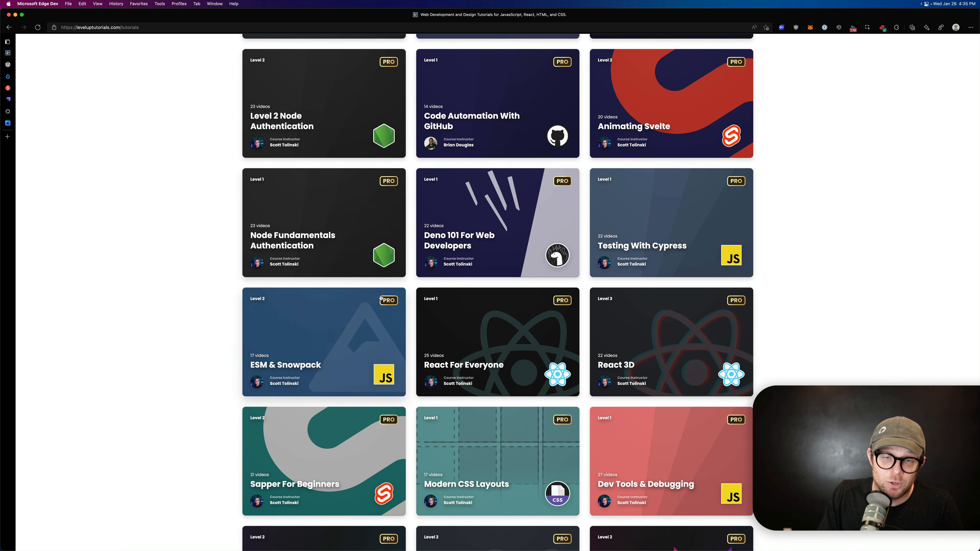
scroll("down", 3)
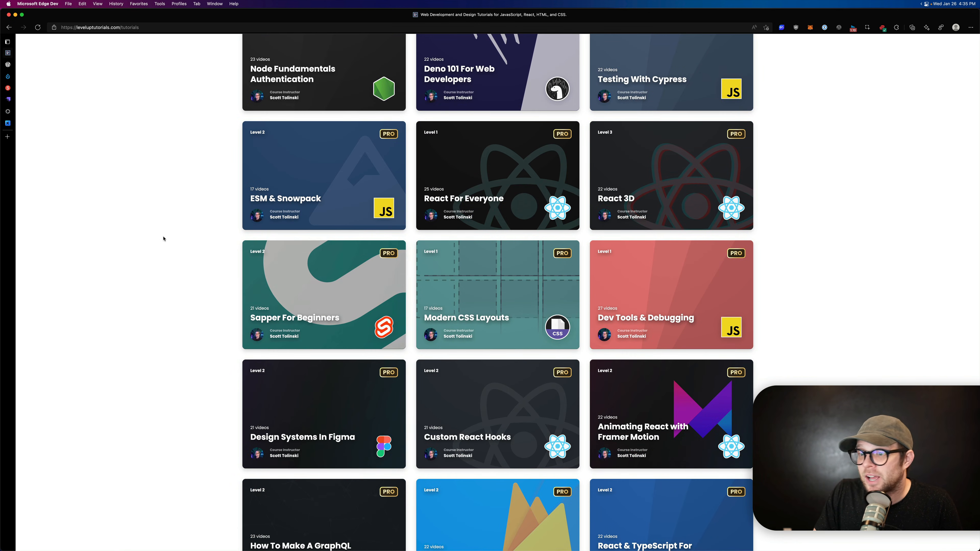
scroll("up", 3)
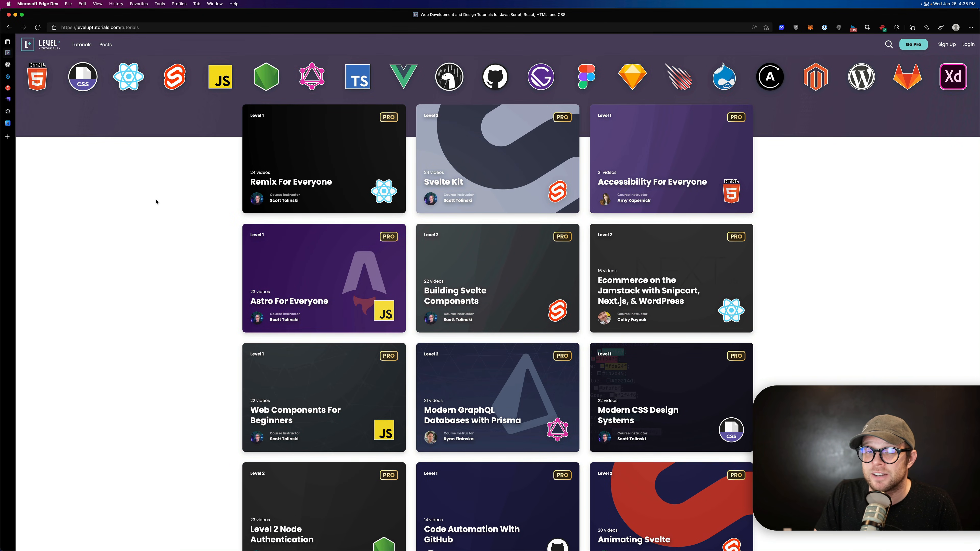
mouse_move(159, 181)
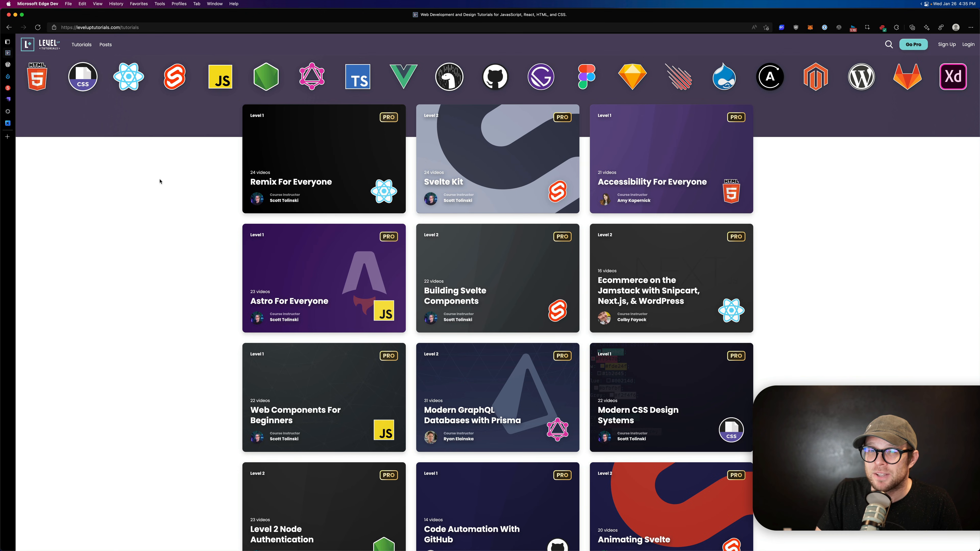
mouse_move(189, 270)
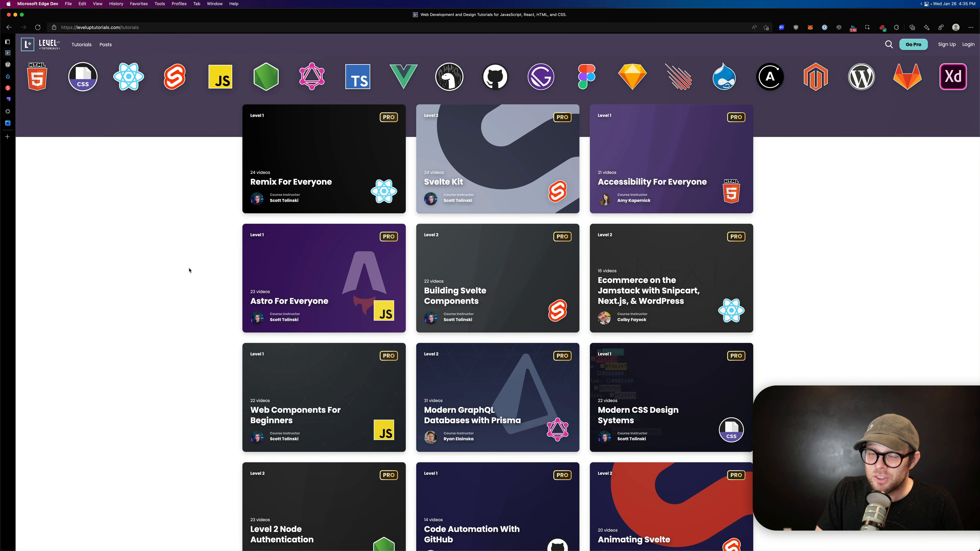